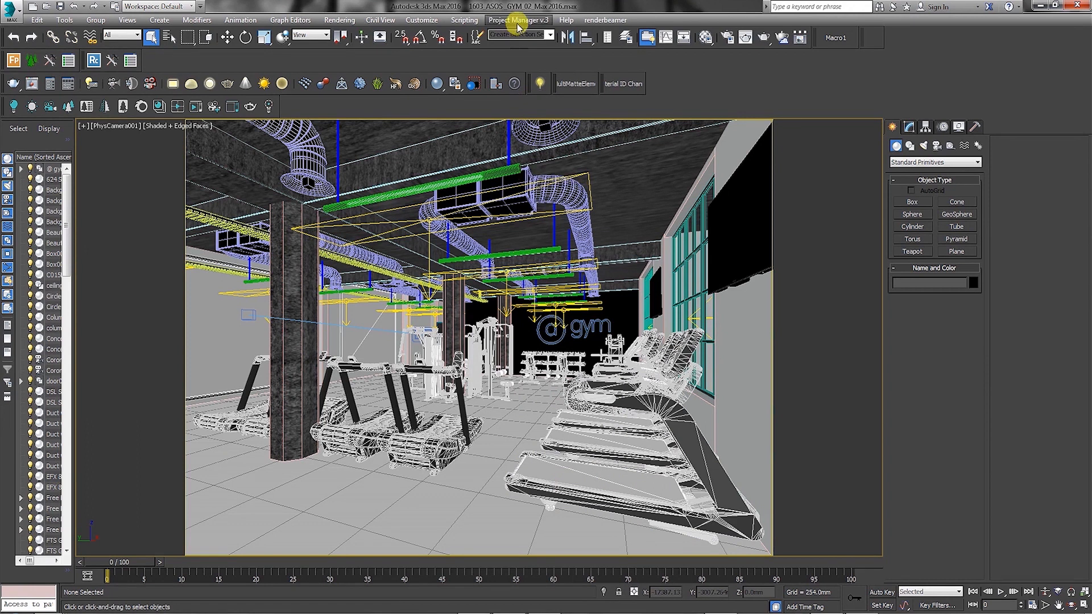
Launch the Project Manager explorer window over the gym scene
click(519, 20)
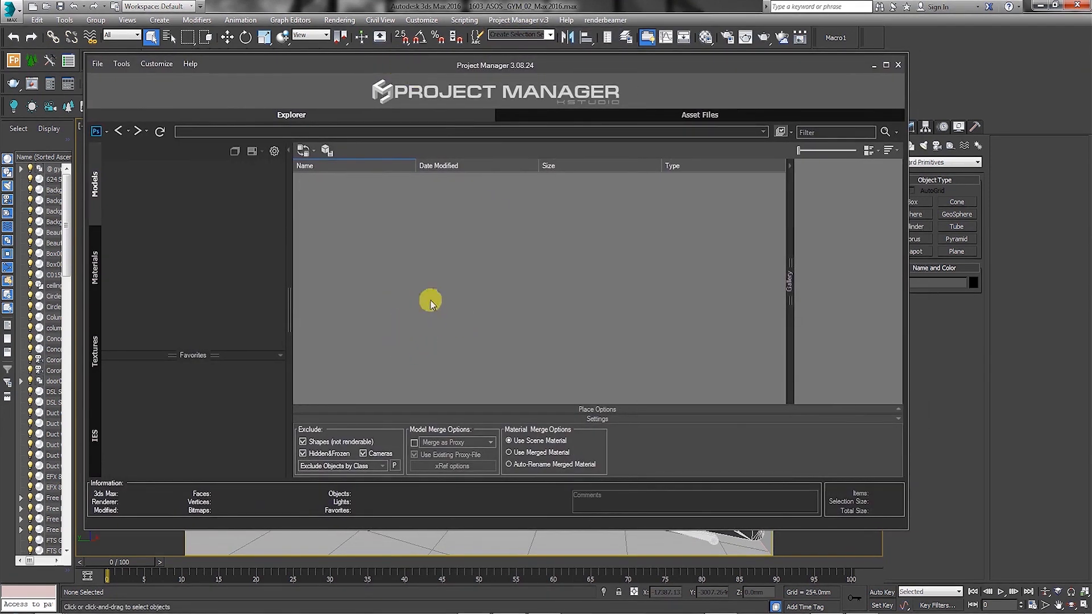
mouse_move(489, 94)
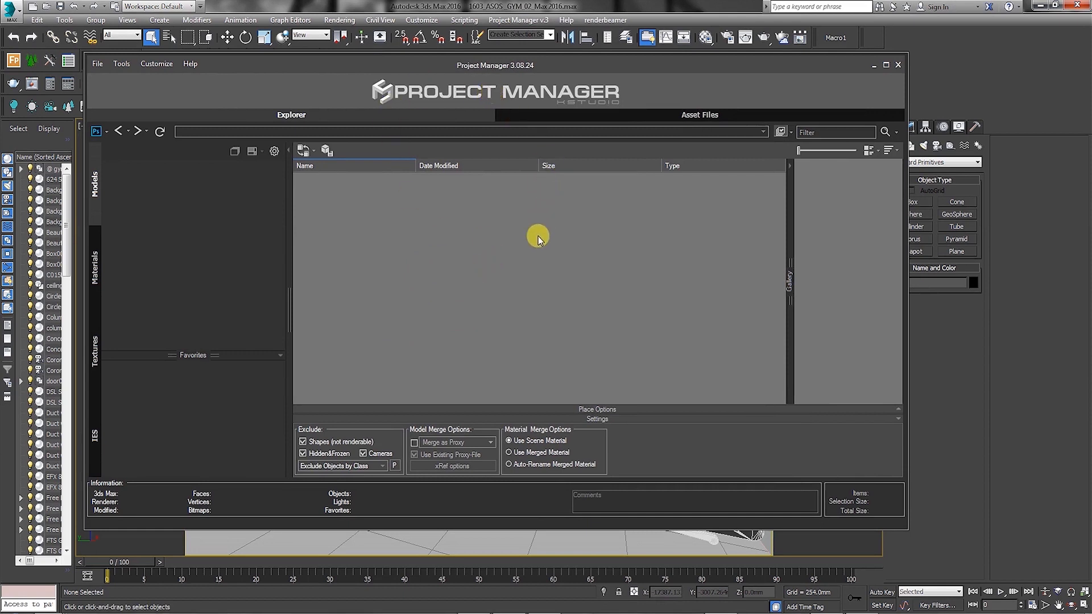
mouse_move(517, 320)
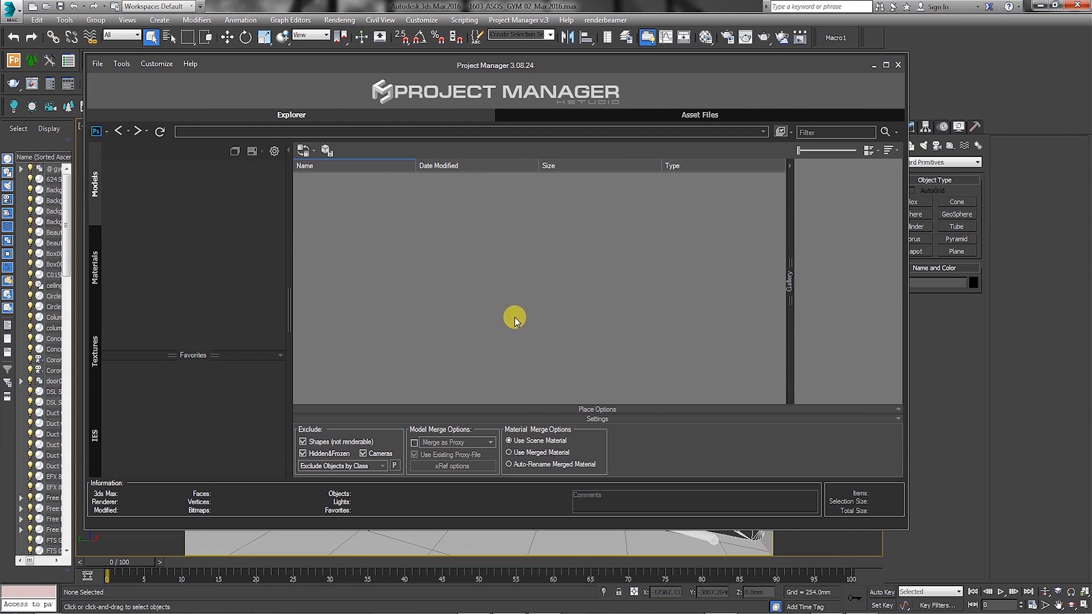
mouse_move(474, 263)
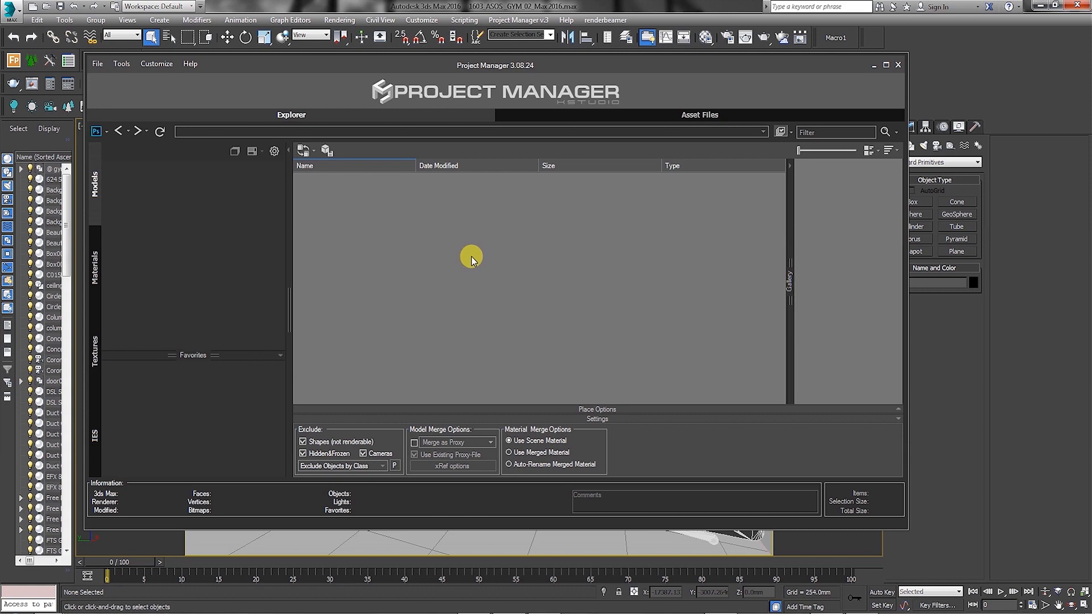
mouse_move(463, 230)
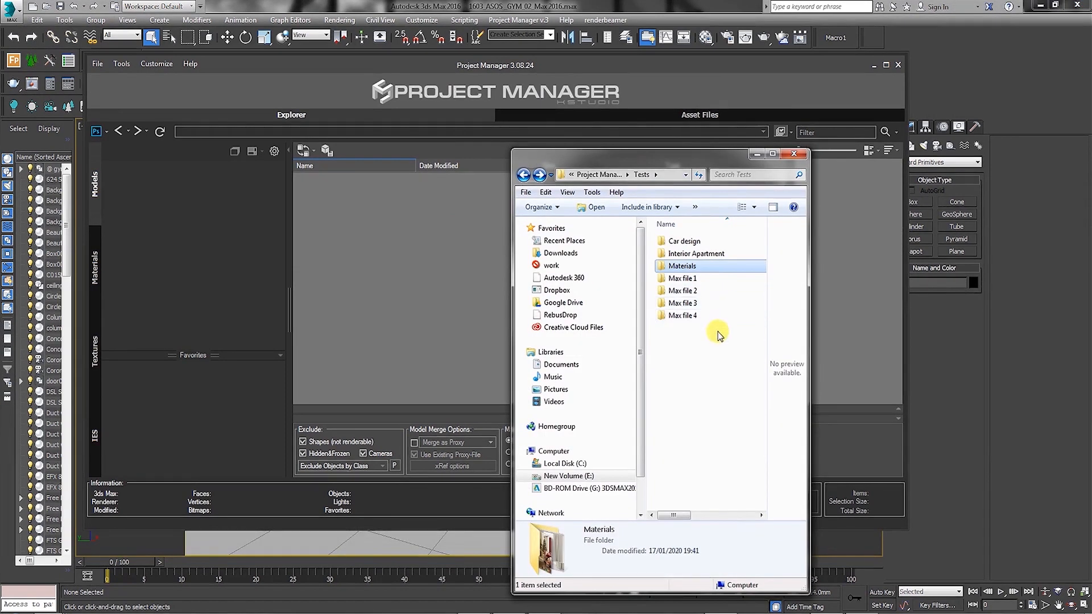
Select every folder in the Tests directory for dragging into the Models tree
key(ctrl+a)
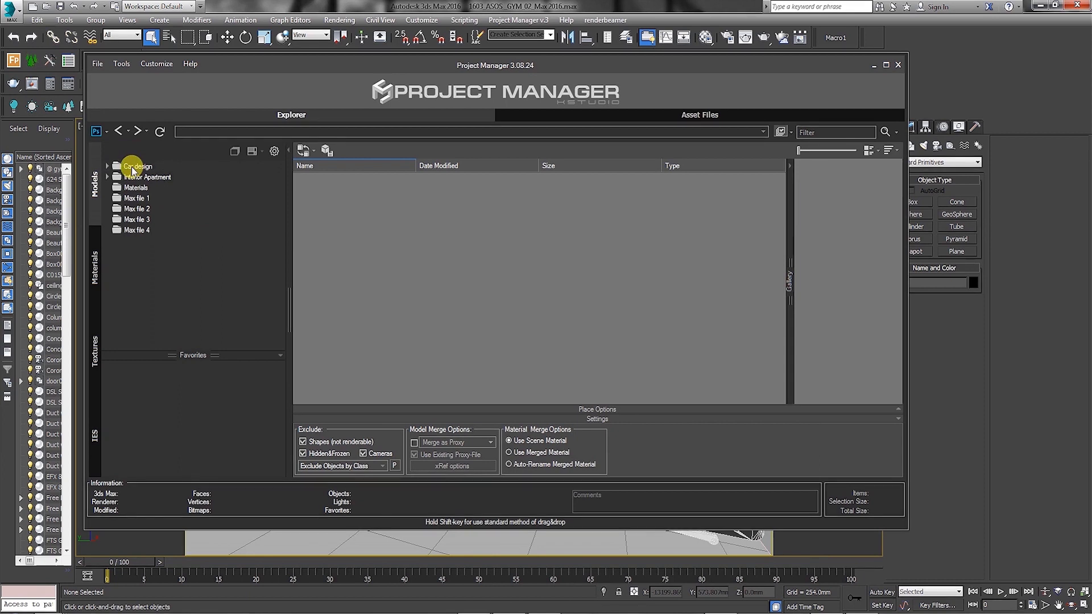
Select the project folders from Car design down to Max file 1 and copy them
click(138, 166)
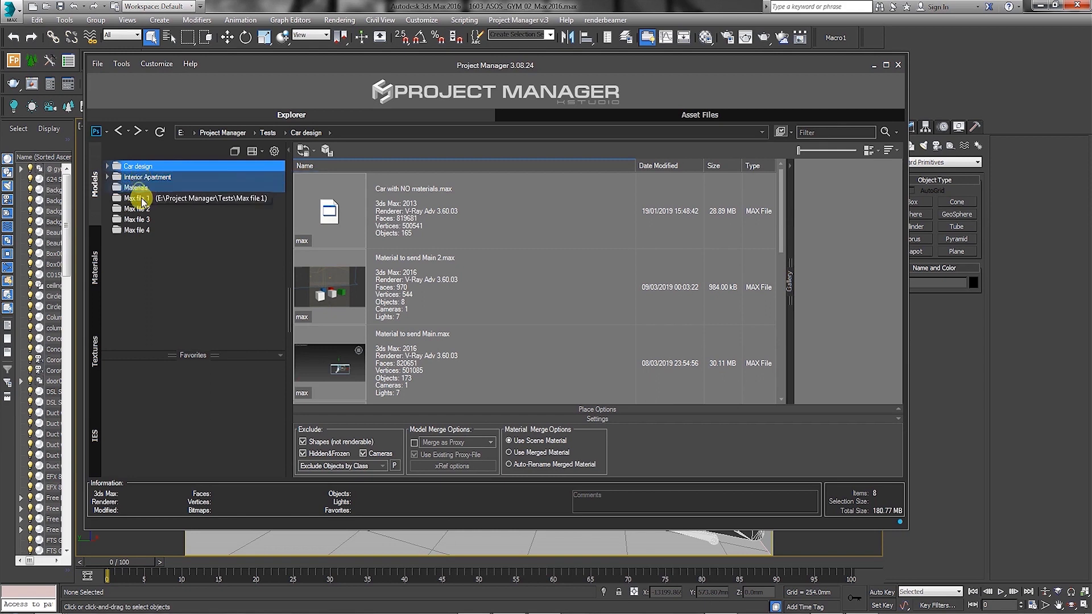
click(138, 166)
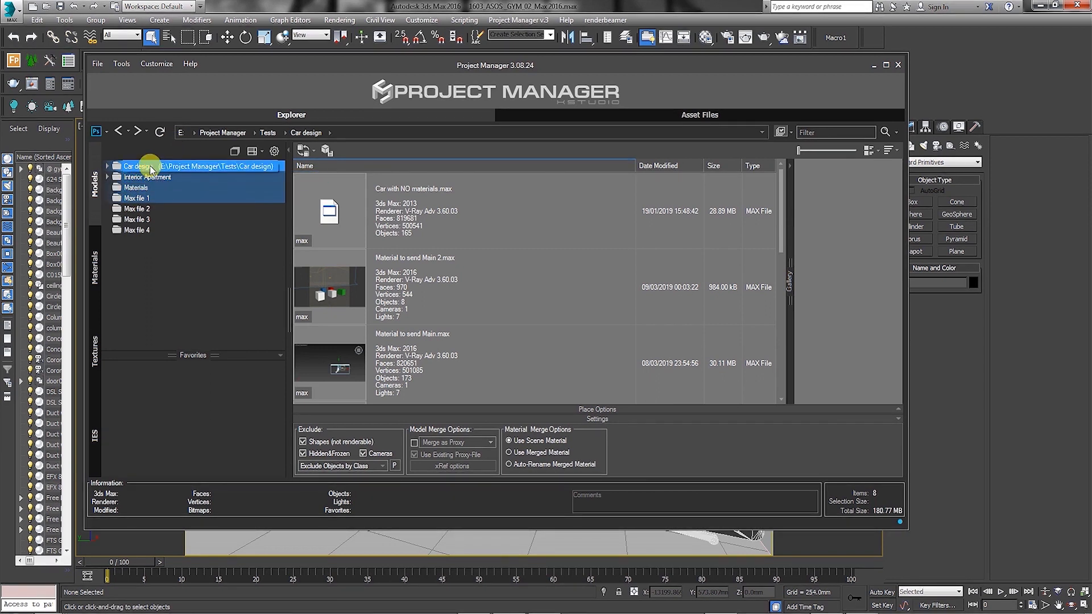
right_click(139, 166)
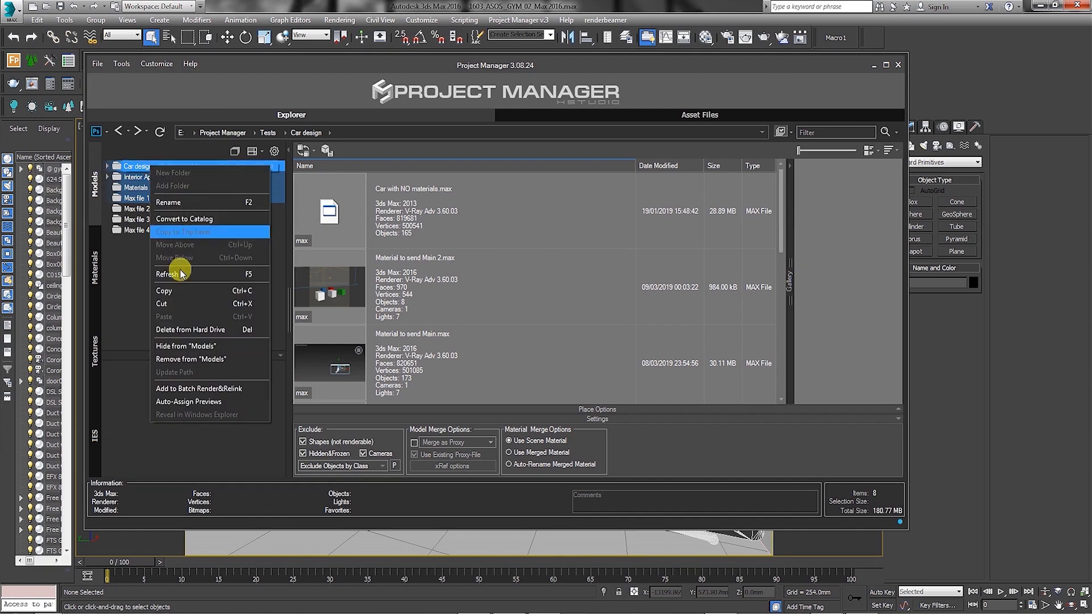
mouse_move(174, 290)
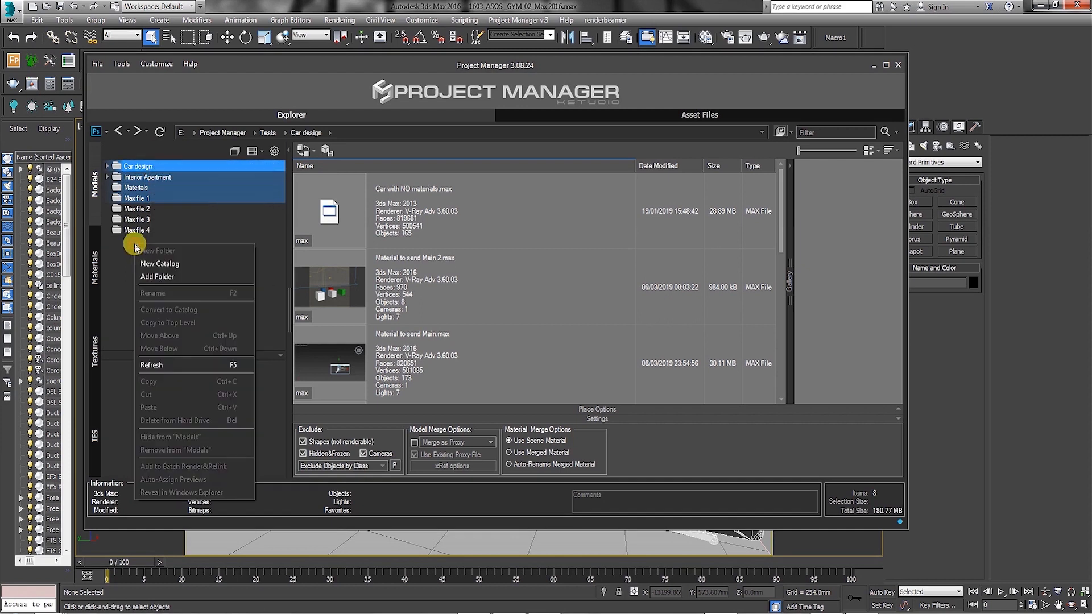
Create a New Catalog in the Models tree and paste the copied folders into it
click(159, 263)
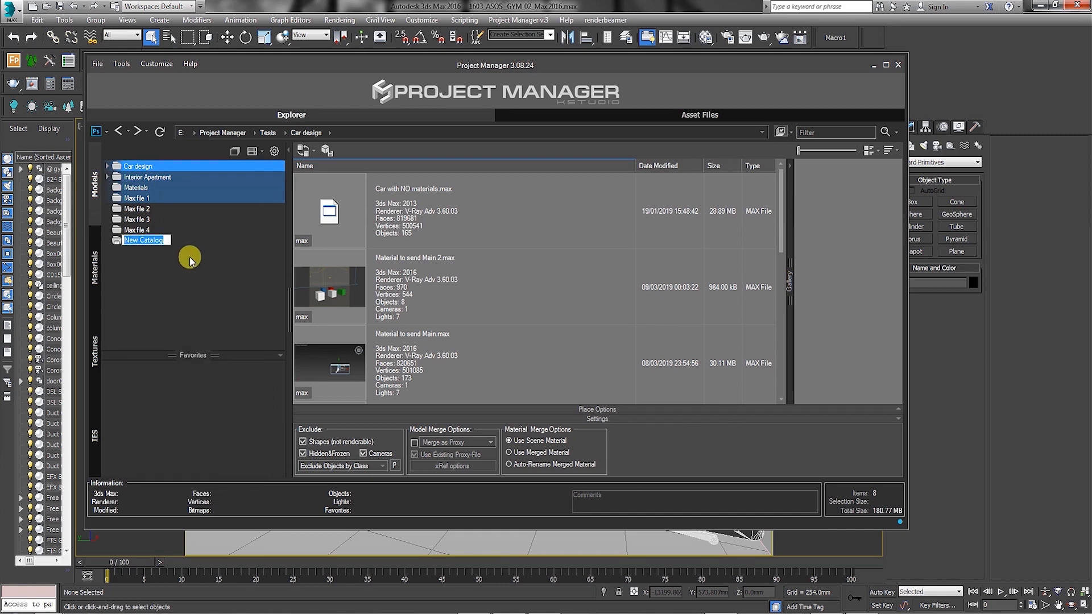
right_click(145, 240)
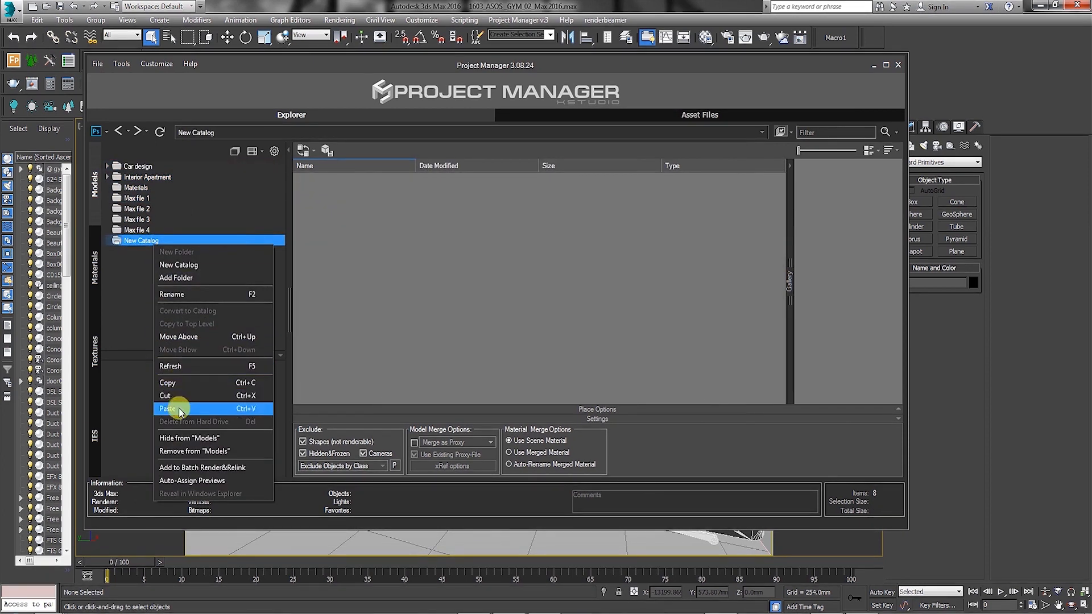
click(167, 409)
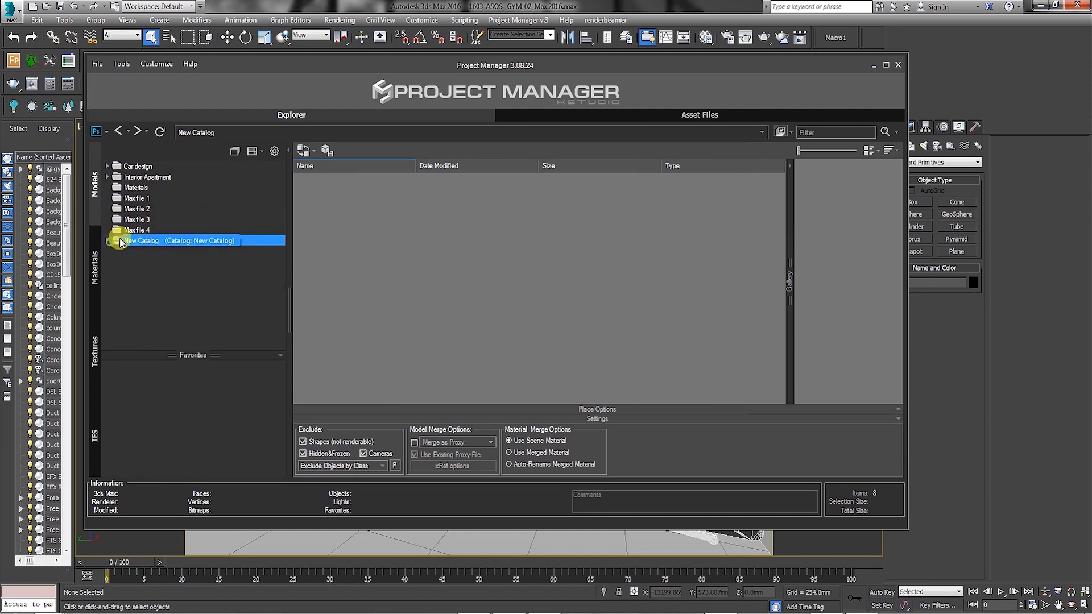
Select the Interior Apartment, Materials and Max file folders and bring up their context options
click(147, 177)
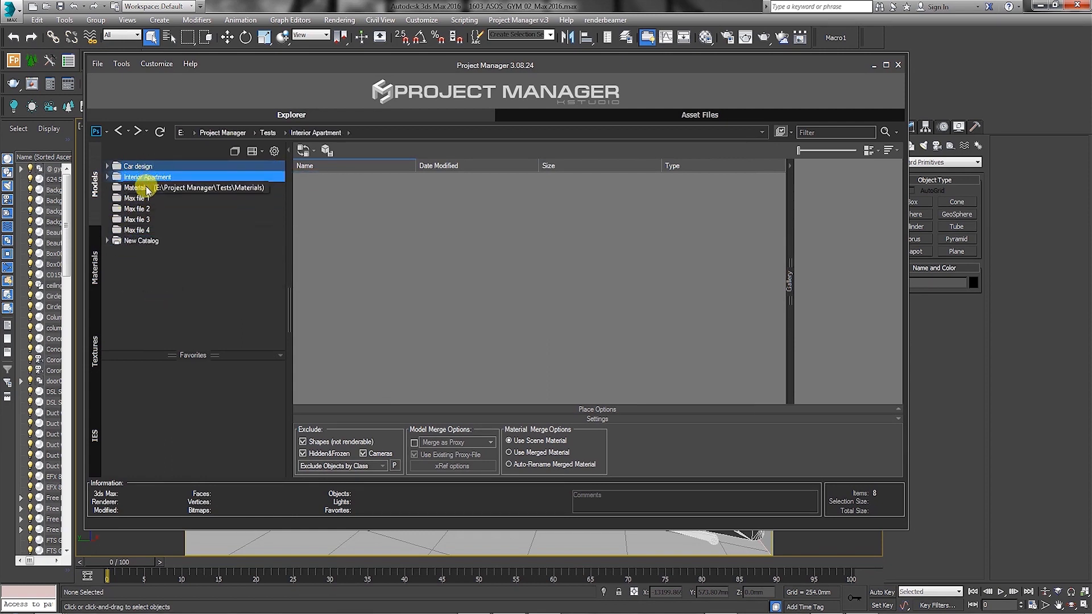
click(135, 188)
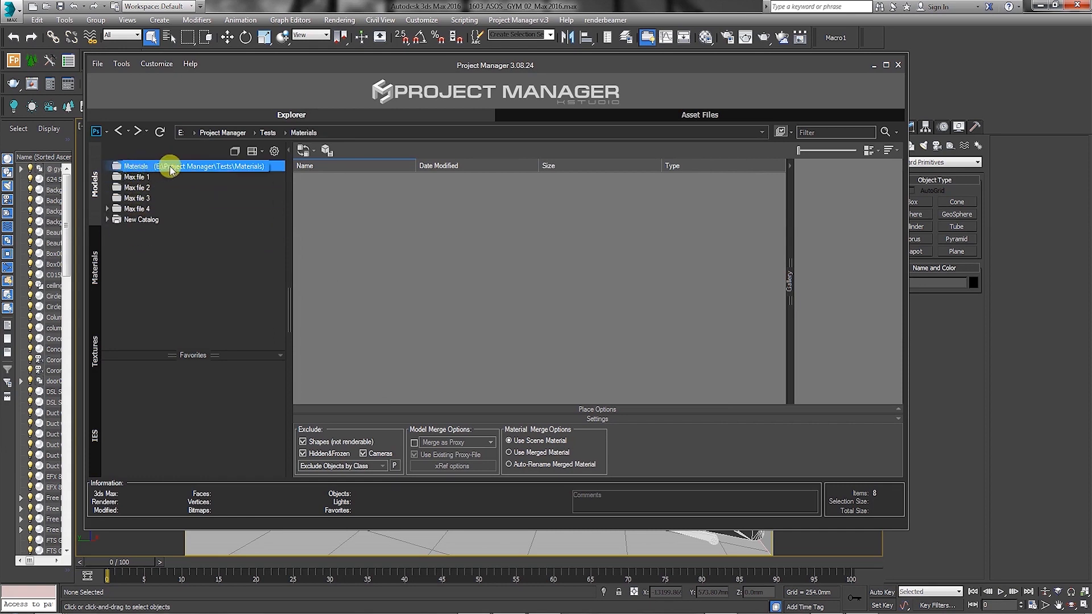
click(135, 198)
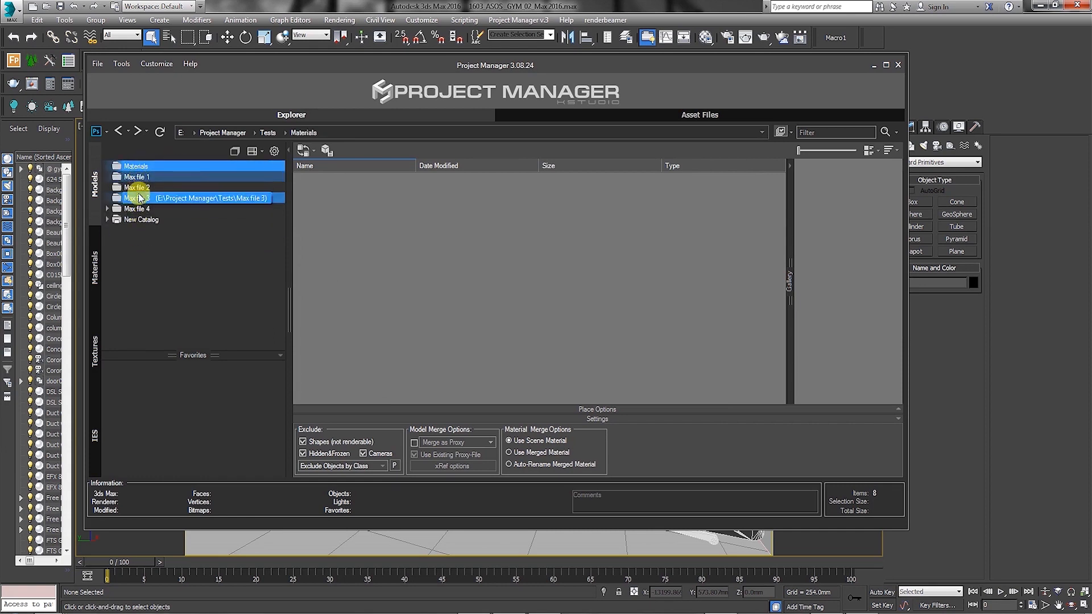
right_click(135, 166)
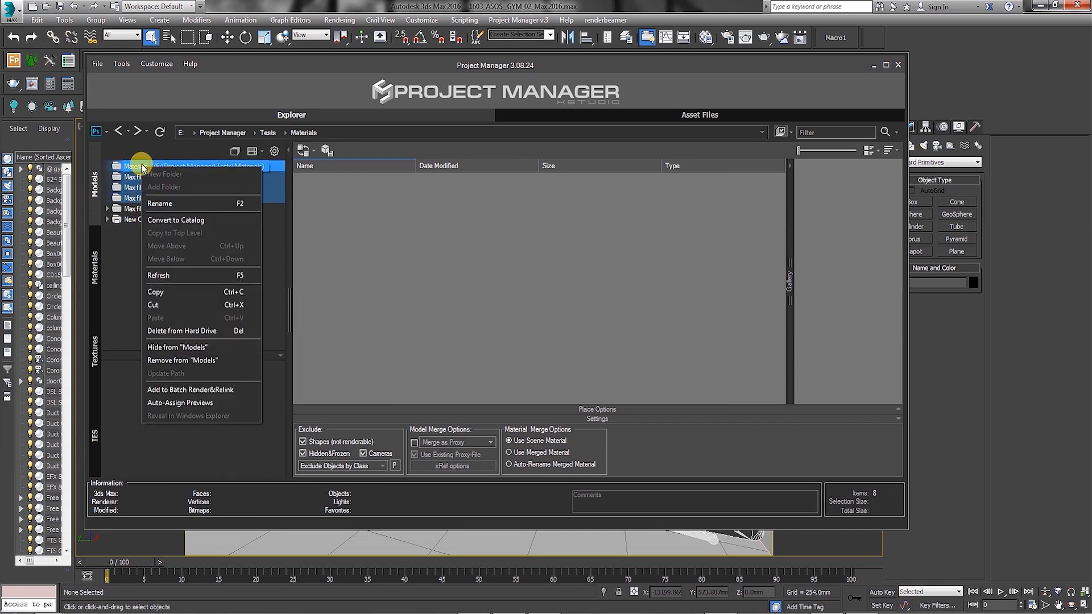
mouse_move(181, 329)
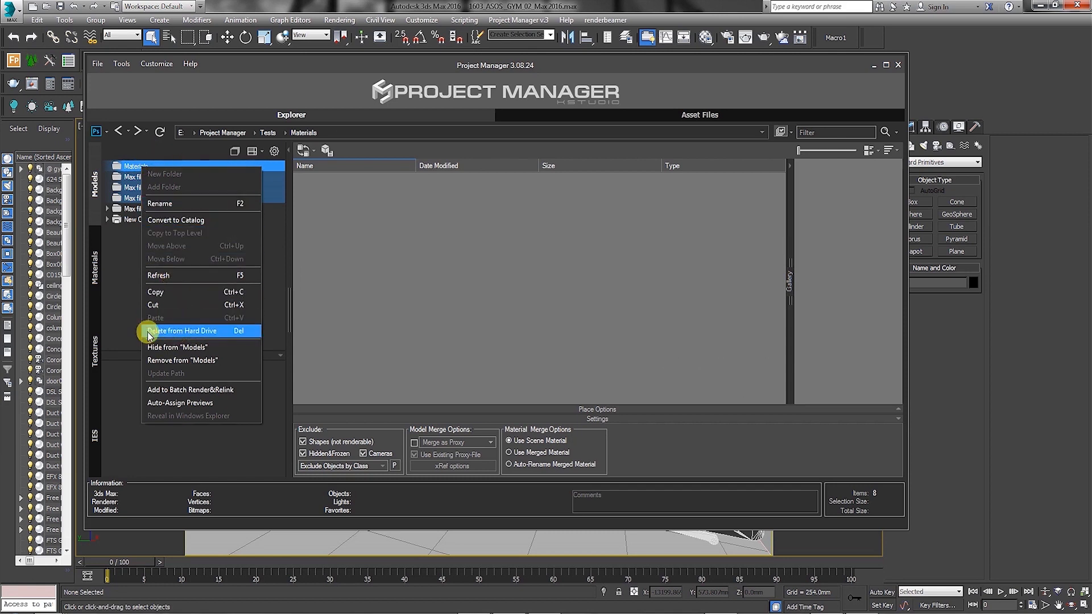
mouse_move(200, 361)
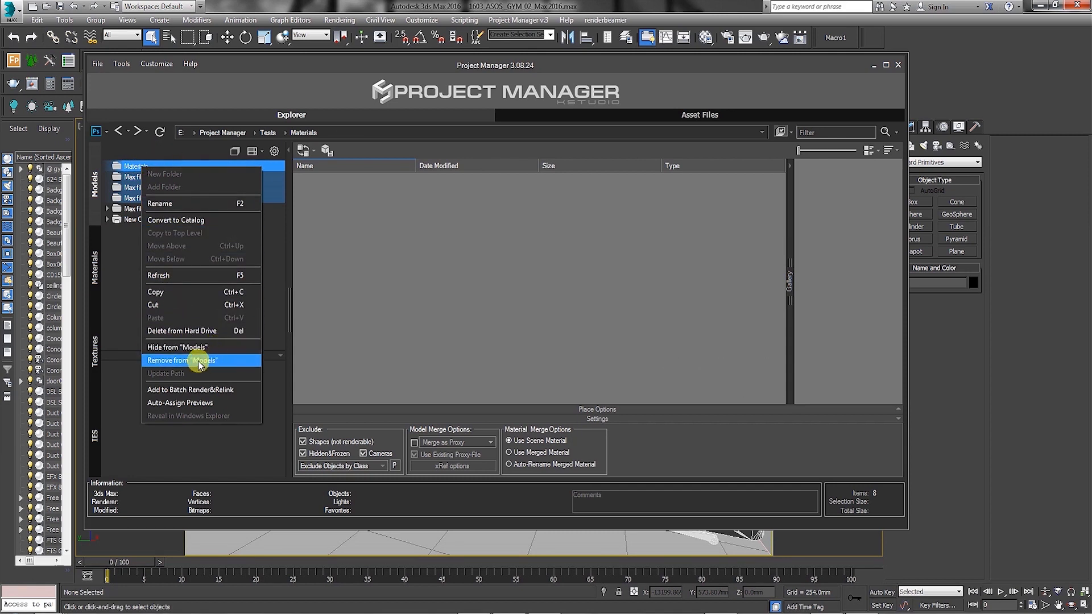
mouse_move(203, 390)
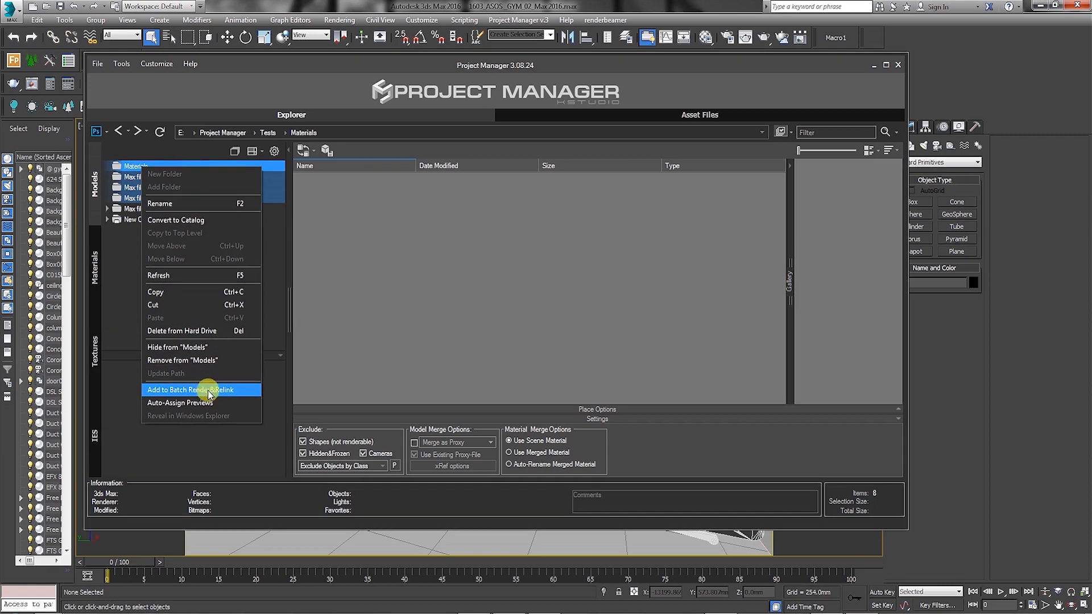
mouse_move(201, 403)
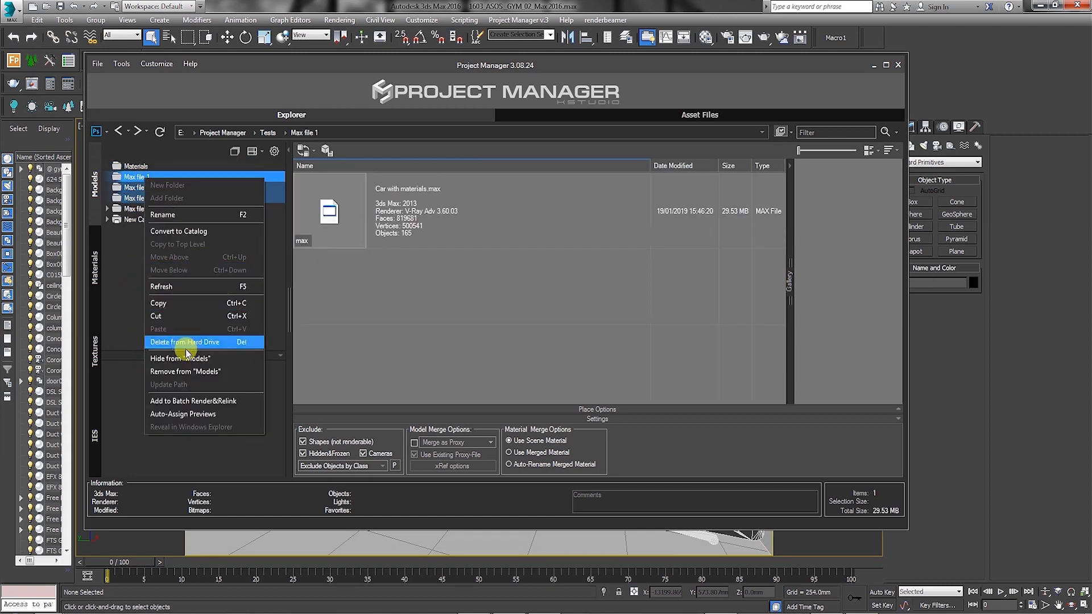
Hide Max file 1, 2 and 3 from Models, choosing Hide only current for each
click(181, 358)
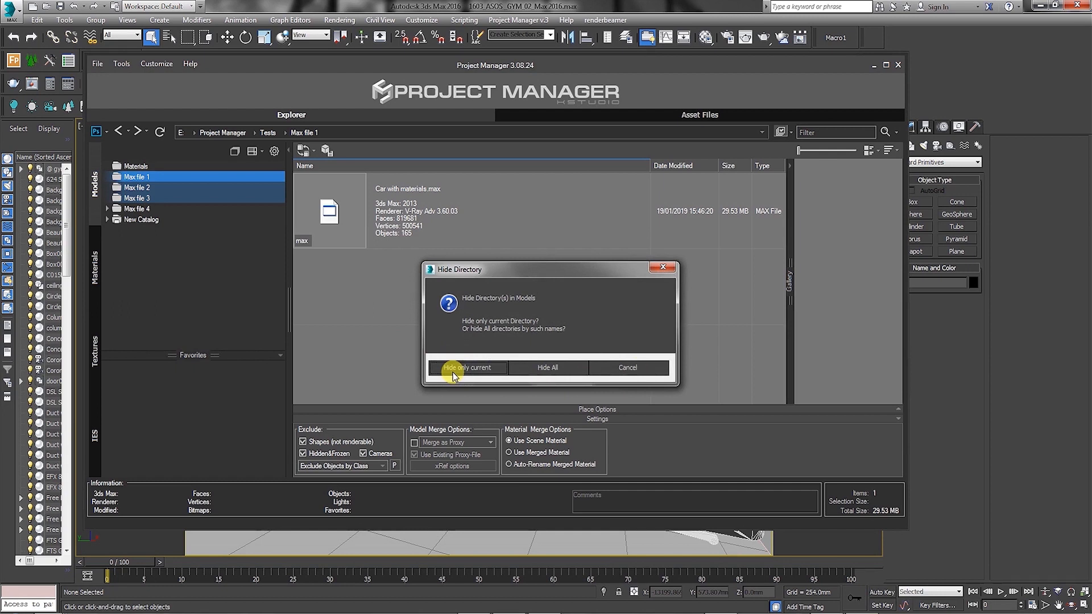
click(470, 368)
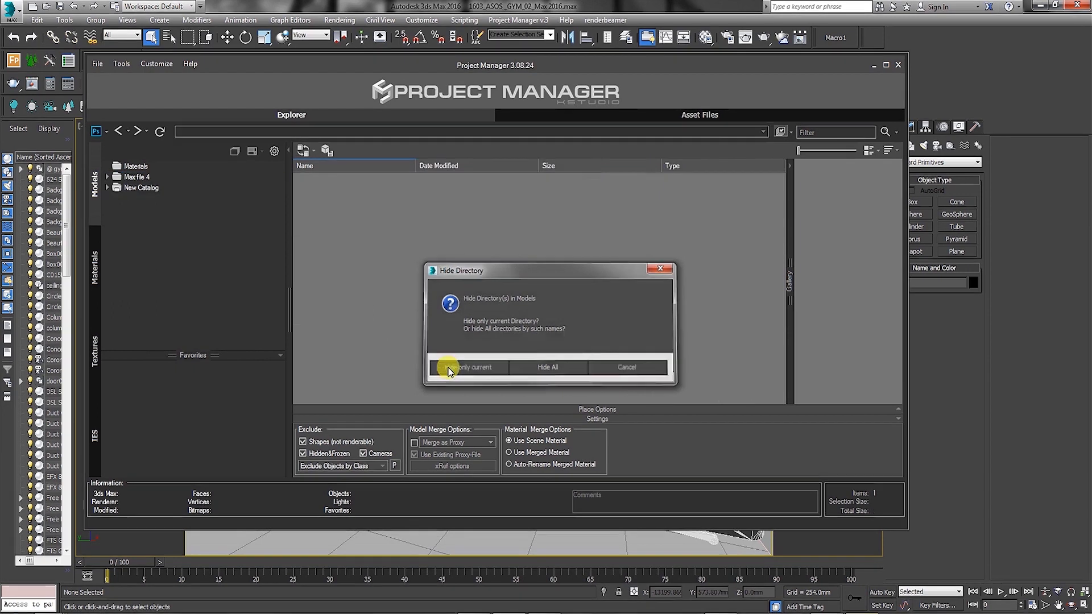
click(473, 368)
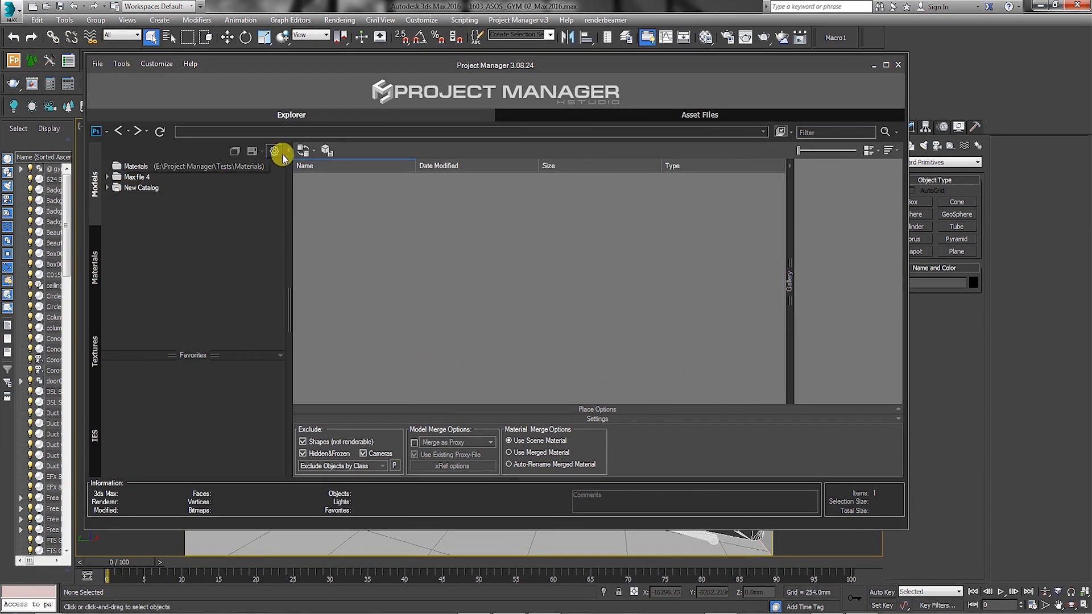
In Project Manager settings, remove the Max file folders from Hidden Directories
click(274, 151)
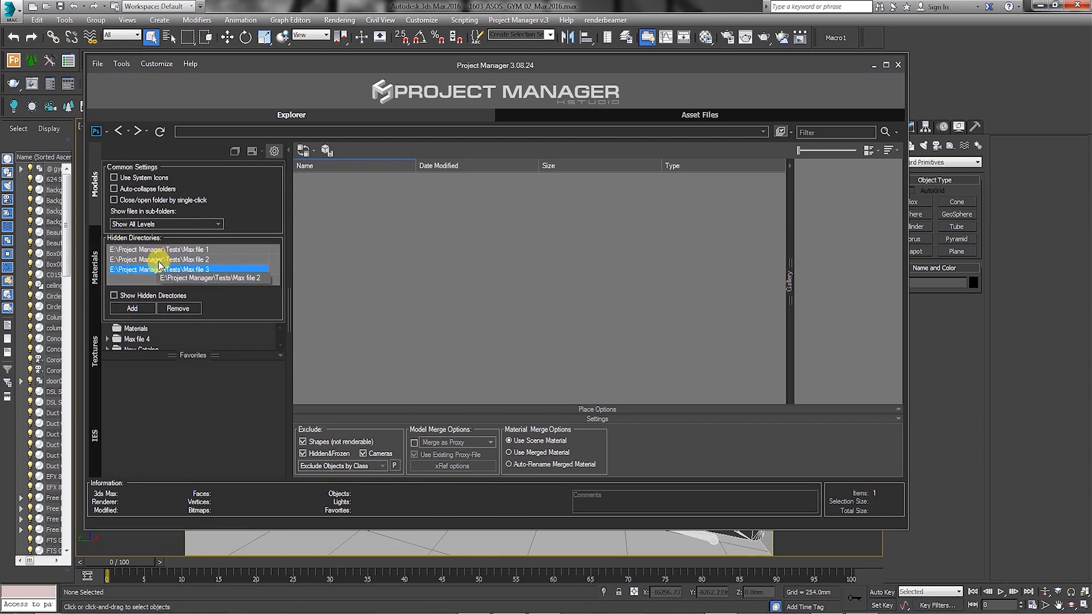
click(178, 308)
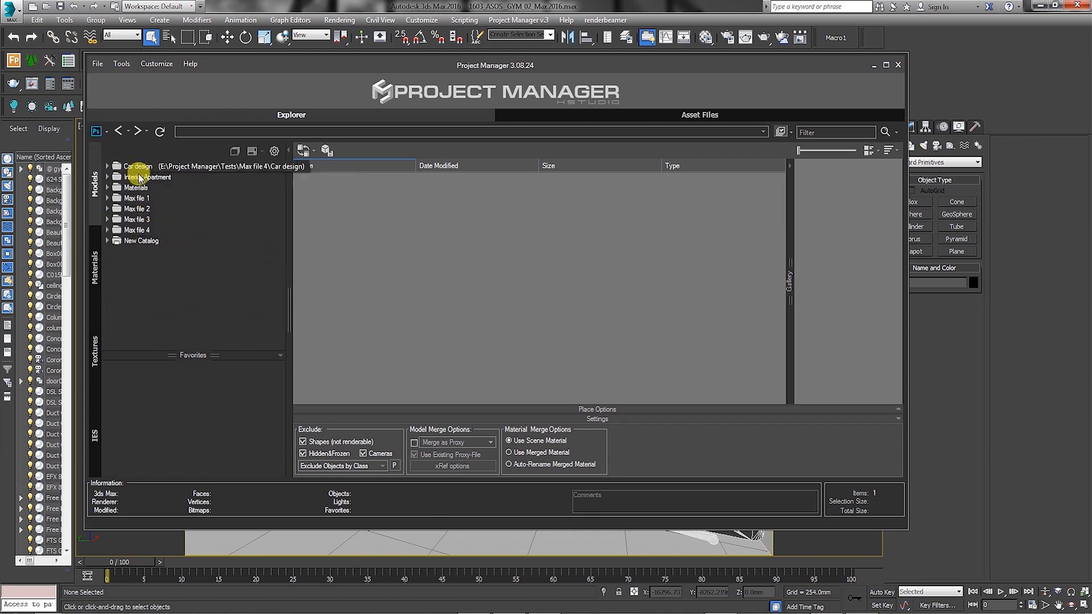
Auto-assign previews to Max file 1–3, then review the contents of Max file 2 and Max file 1
click(137, 198)
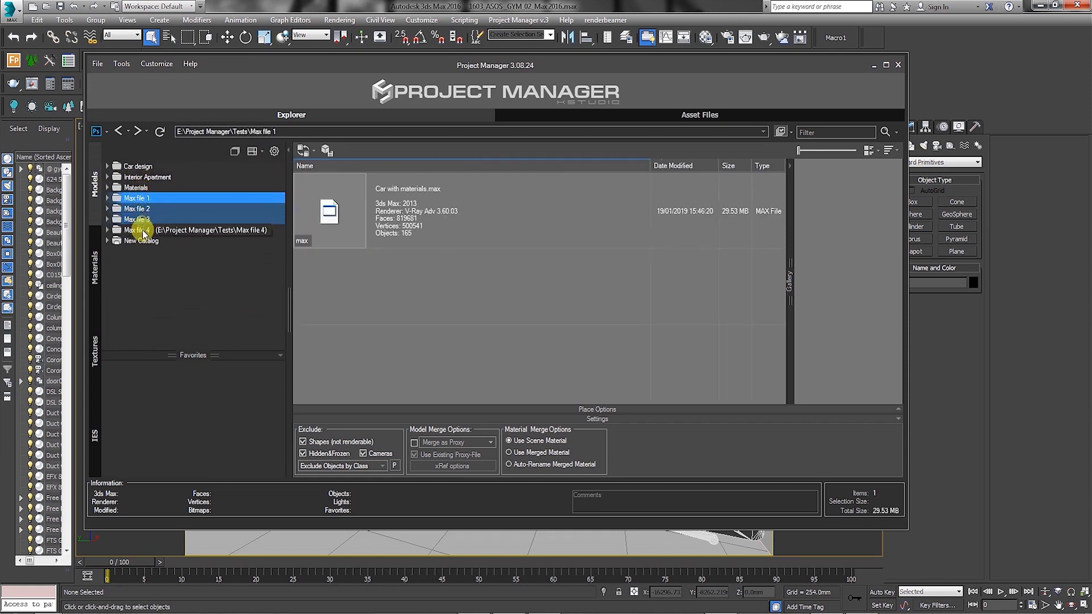
right_click(138, 219)
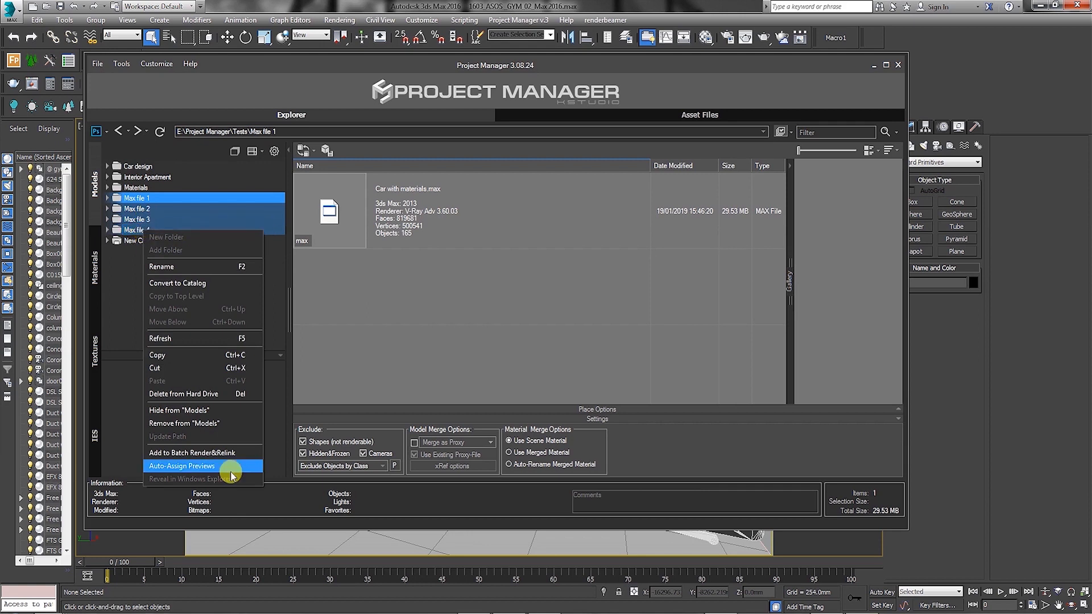
mouse_move(227, 473)
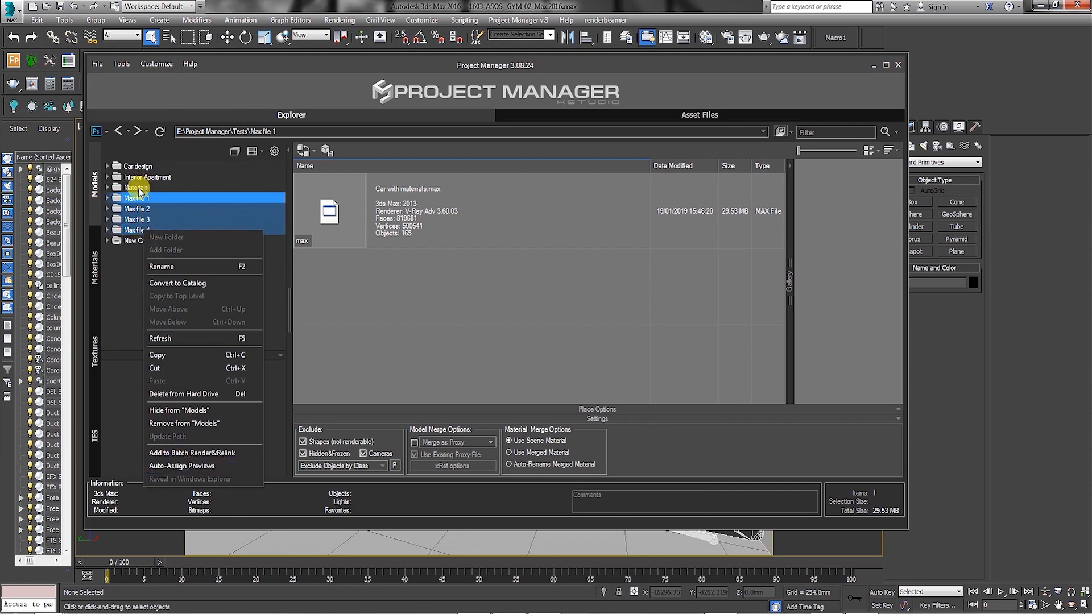
click(136, 208)
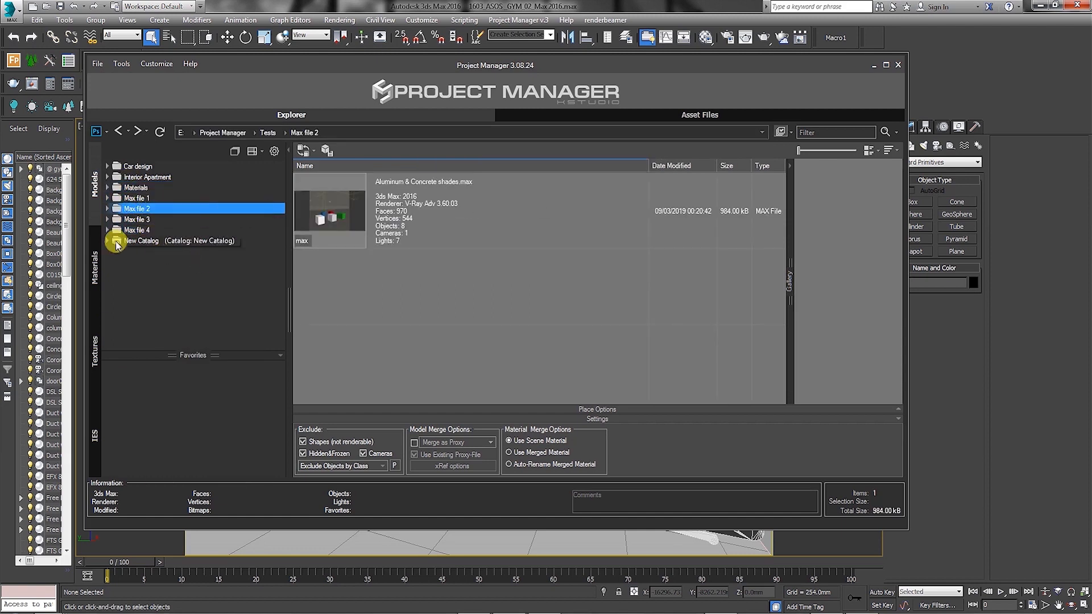
click(138, 198)
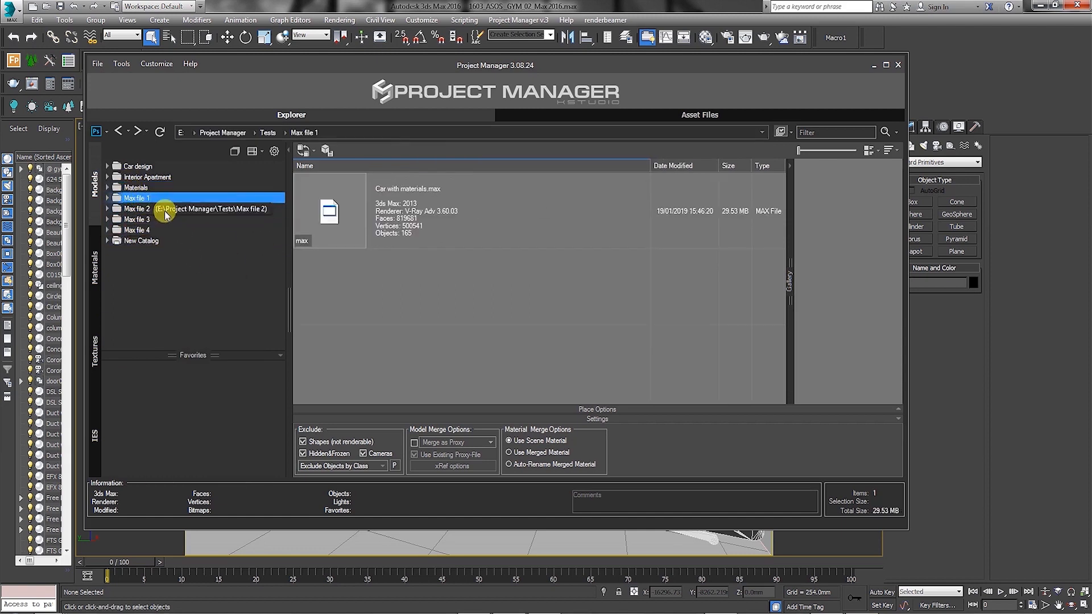
mouse_move(417, 226)
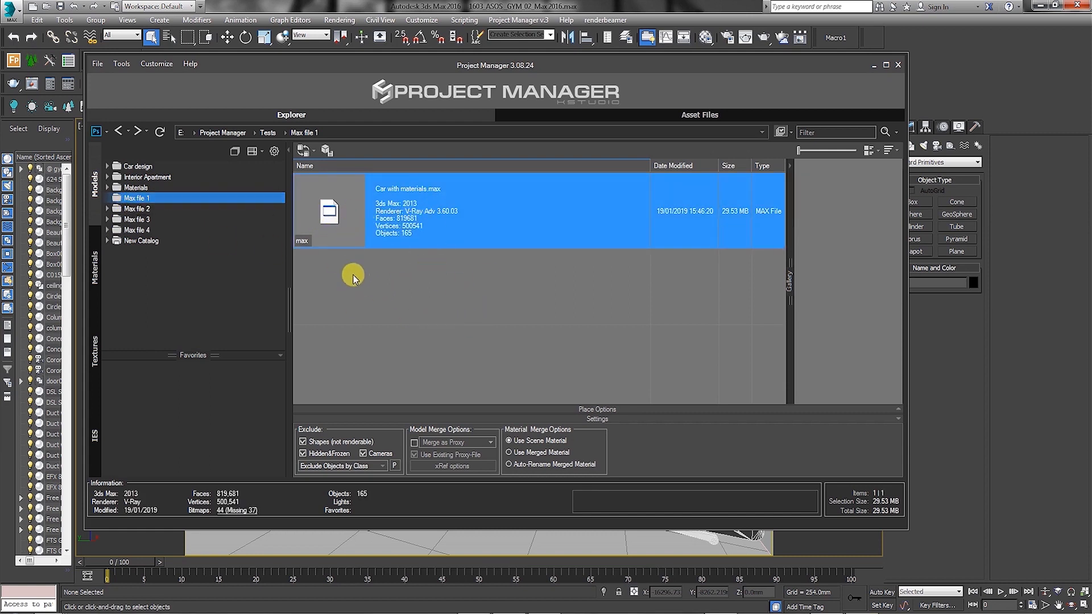
mouse_move(421, 229)
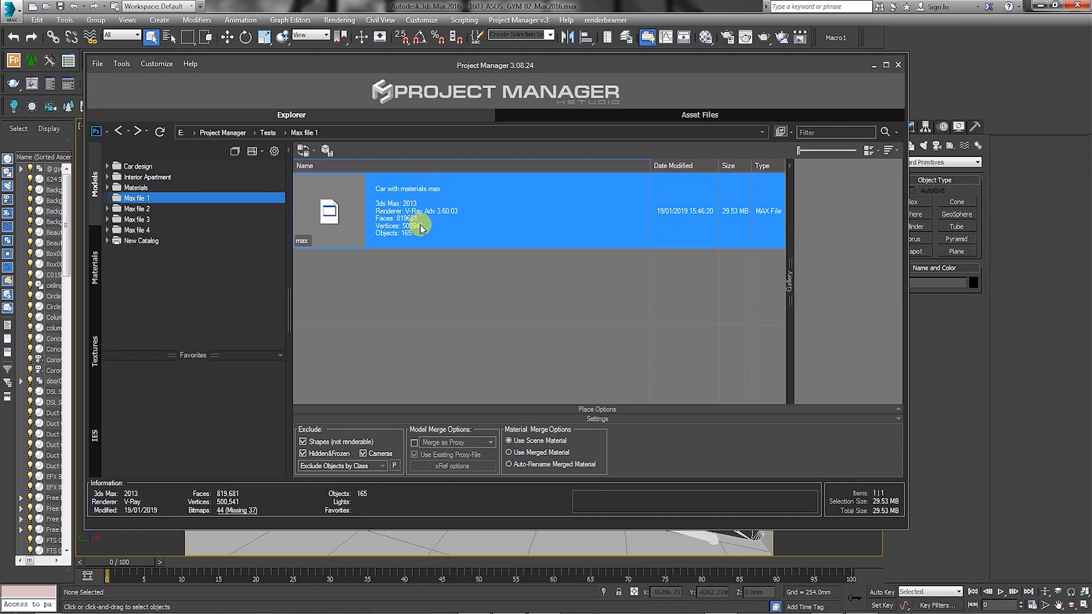
mouse_move(387, 285)
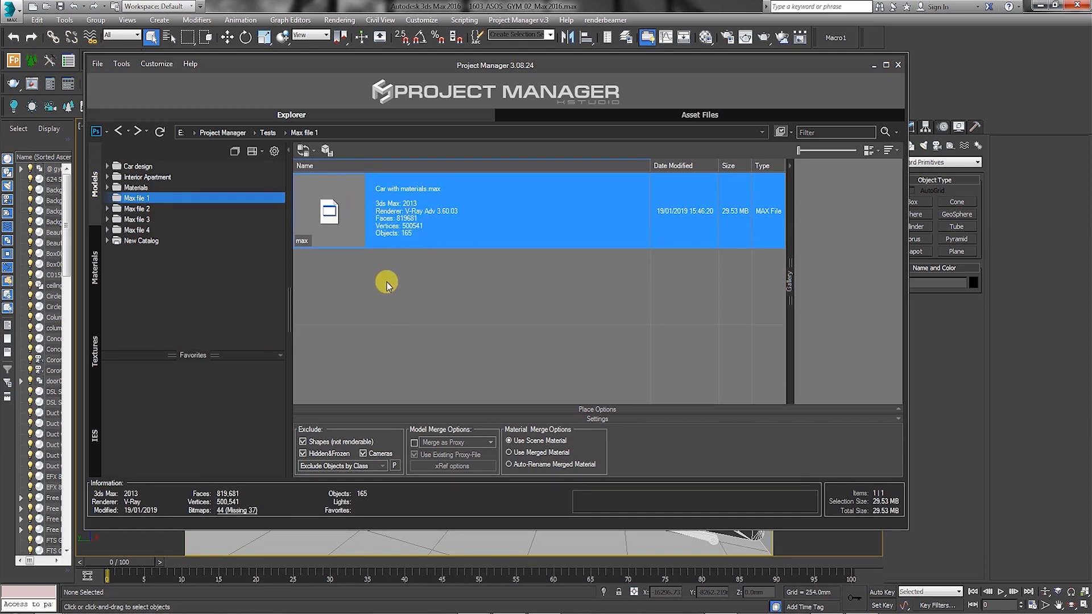
mouse_move(148, 198)
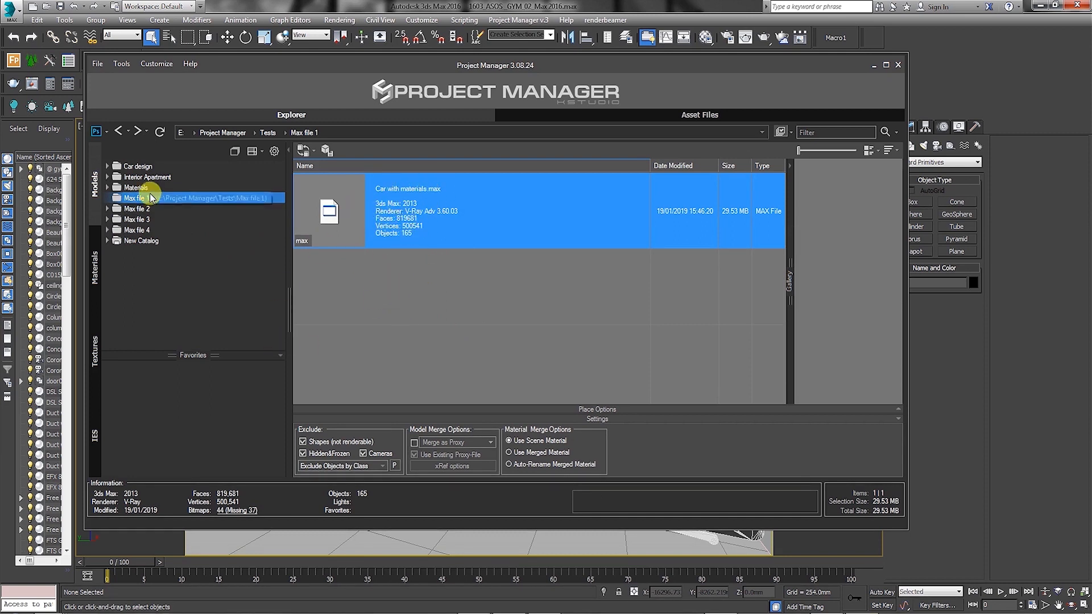
click(137, 187)
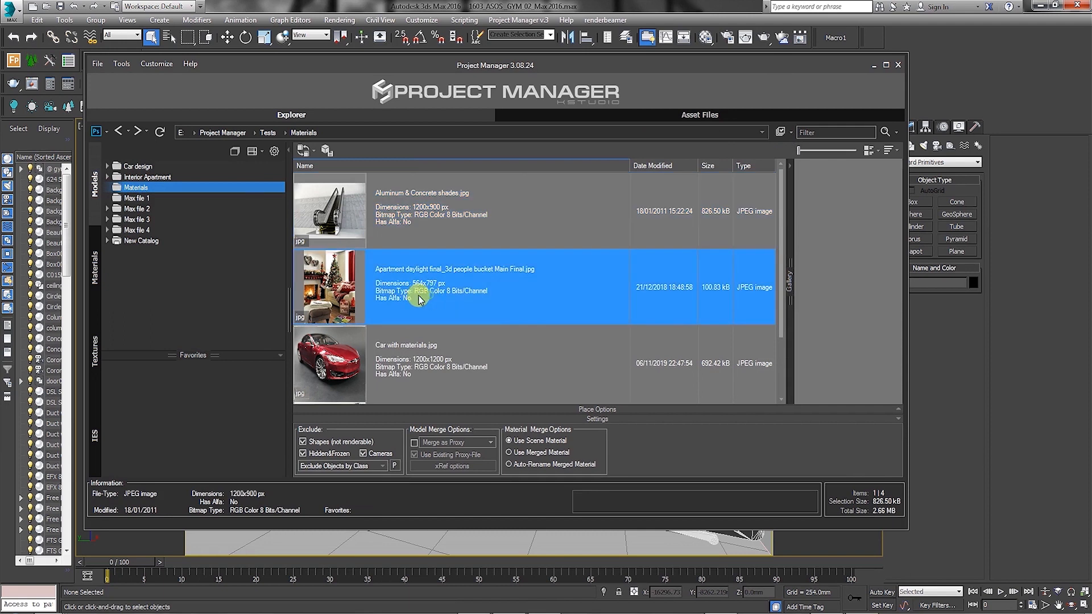
click(137, 198)
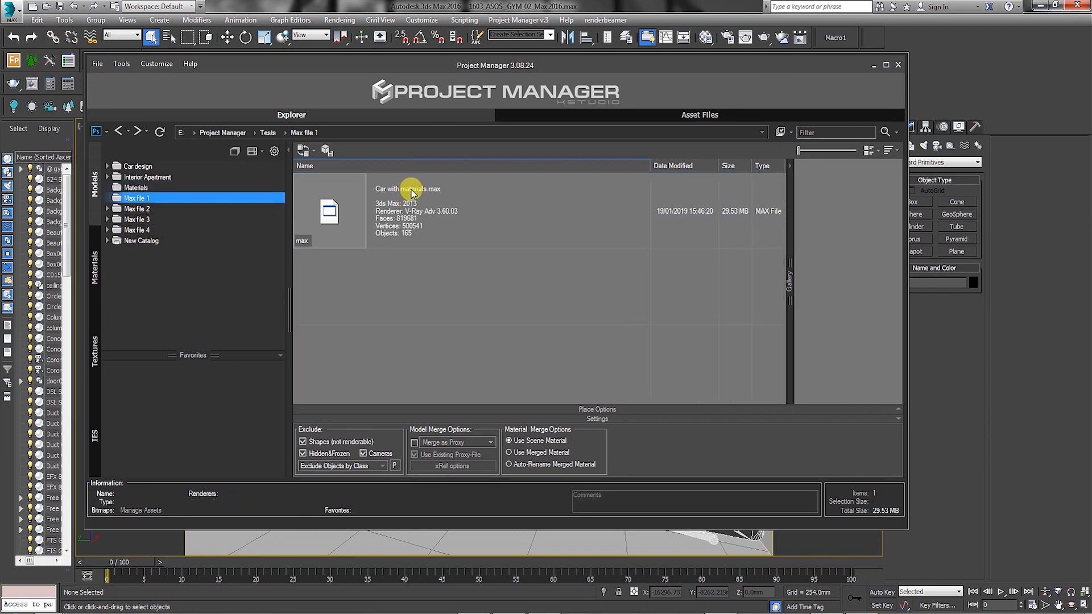
mouse_move(209, 194)
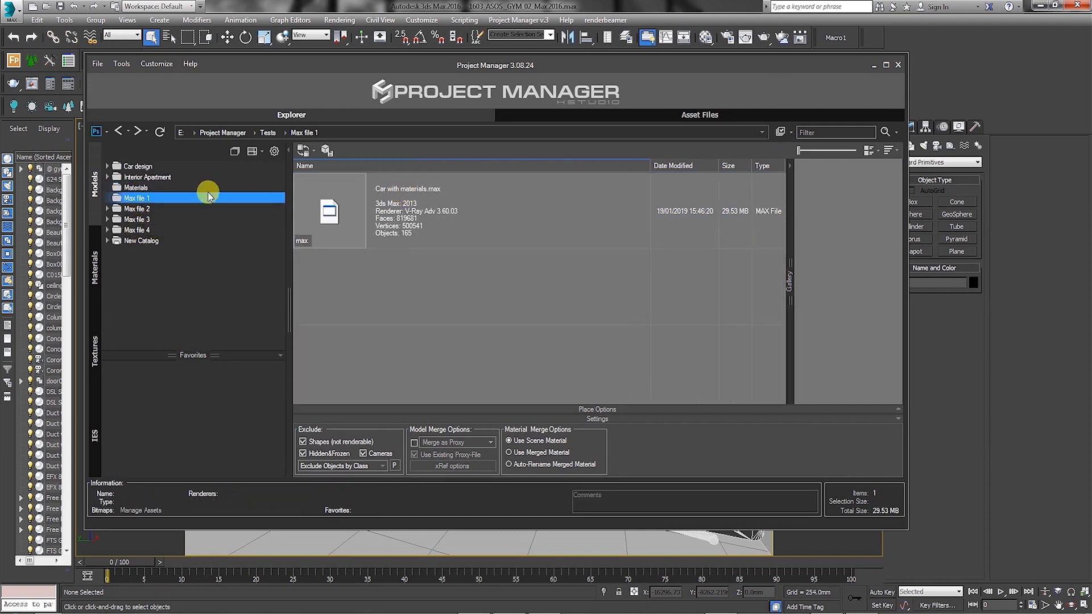
mouse_move(143, 215)
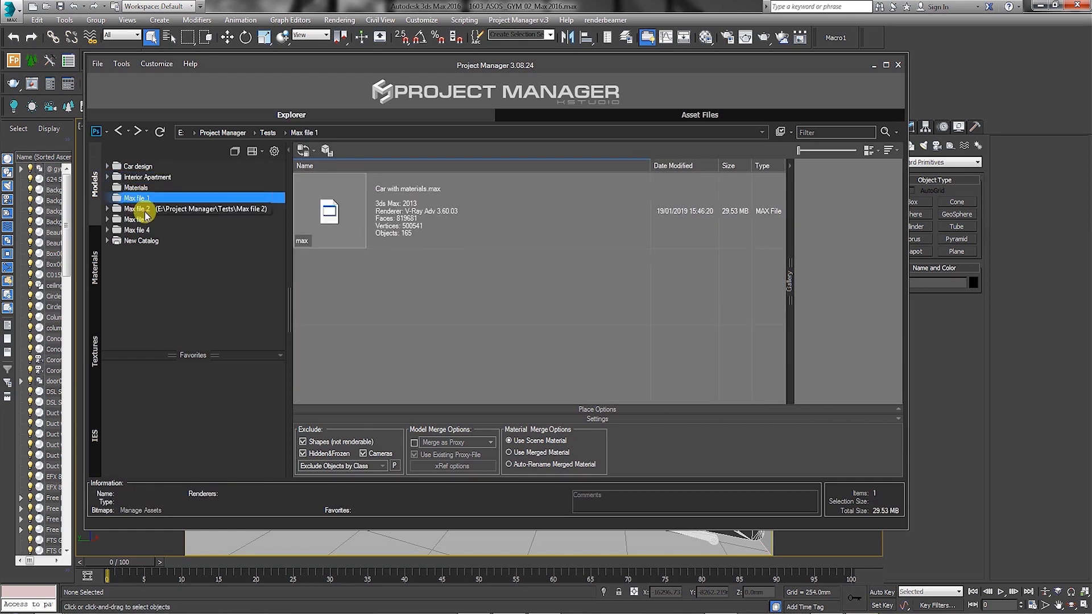
click(137, 187)
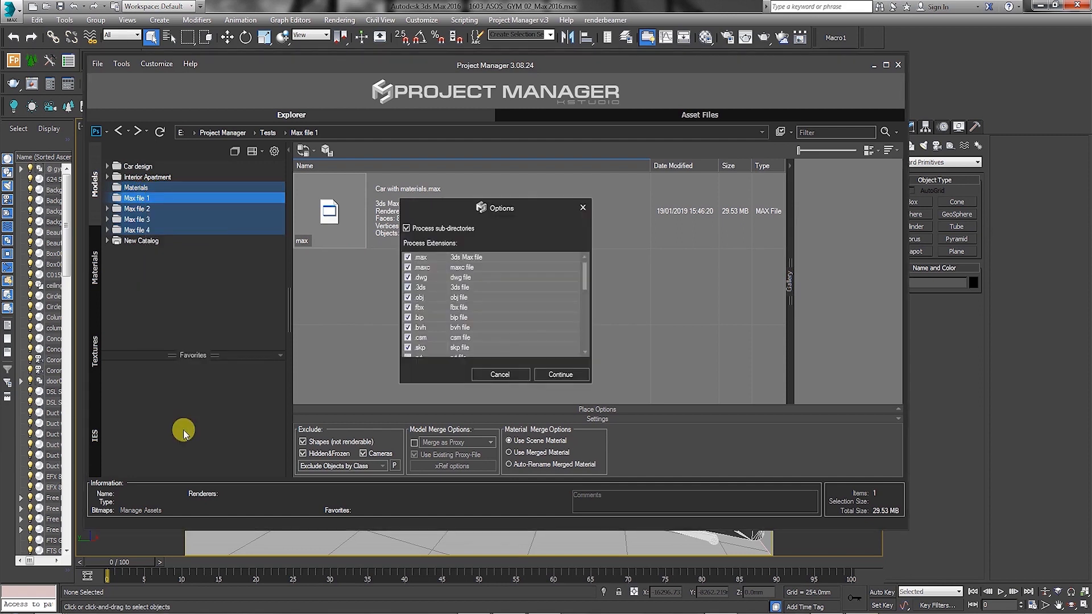
mouse_move(466, 263)
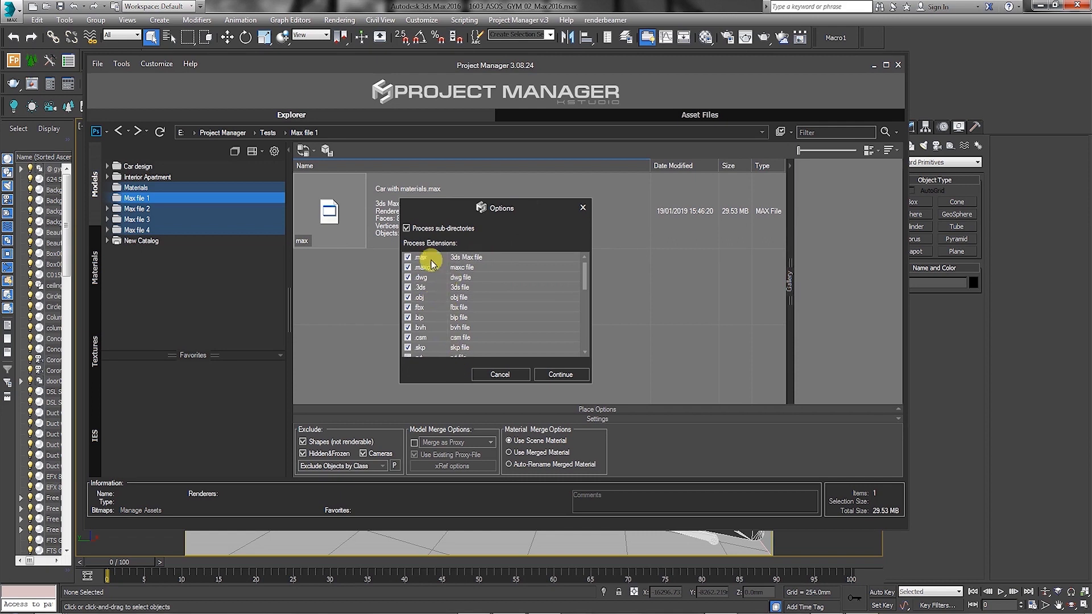
mouse_move(466, 278)
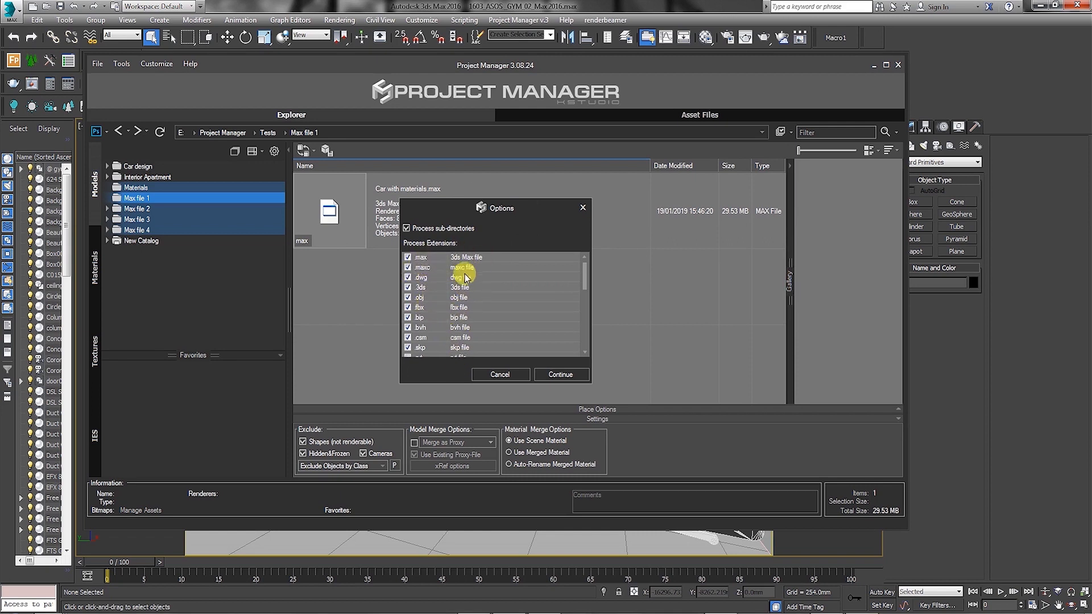
mouse_move(433, 366)
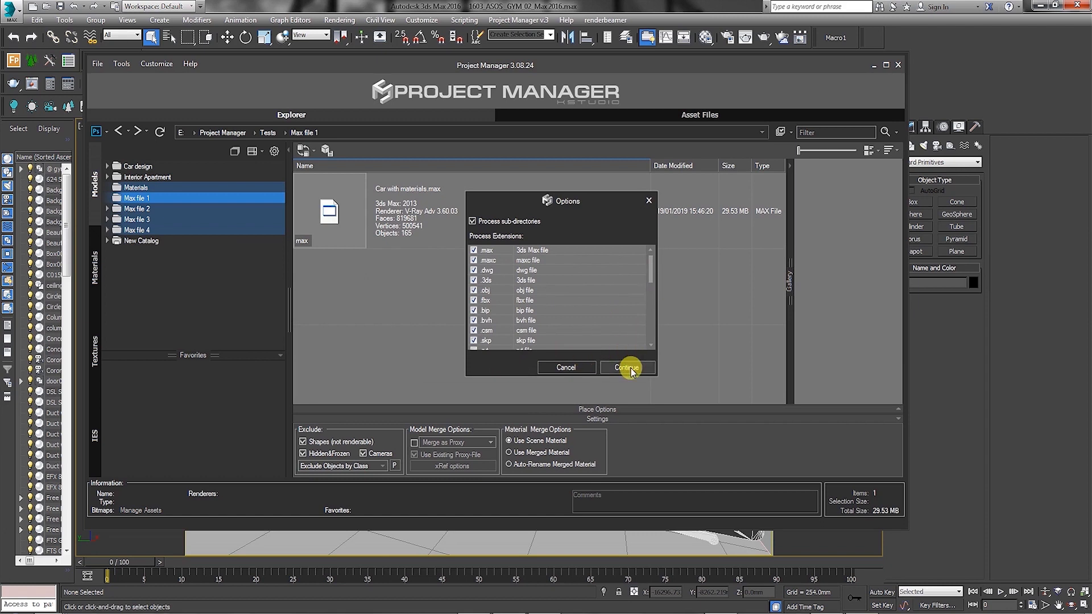
Confirm the file extensions and continue to the Auto-Assign Previews dialog
click(626, 367)
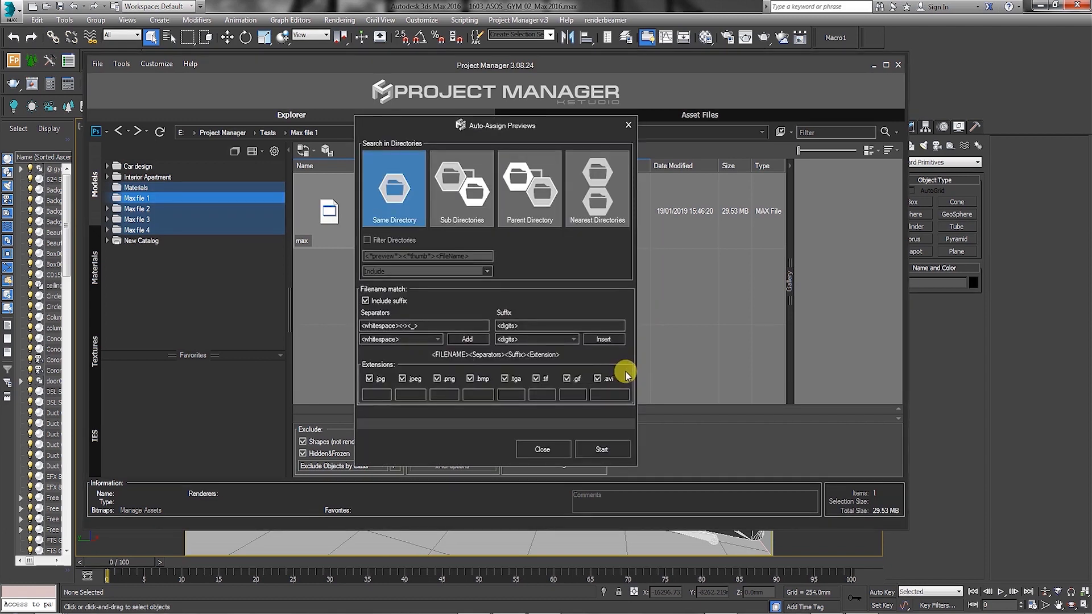
mouse_move(629, 378)
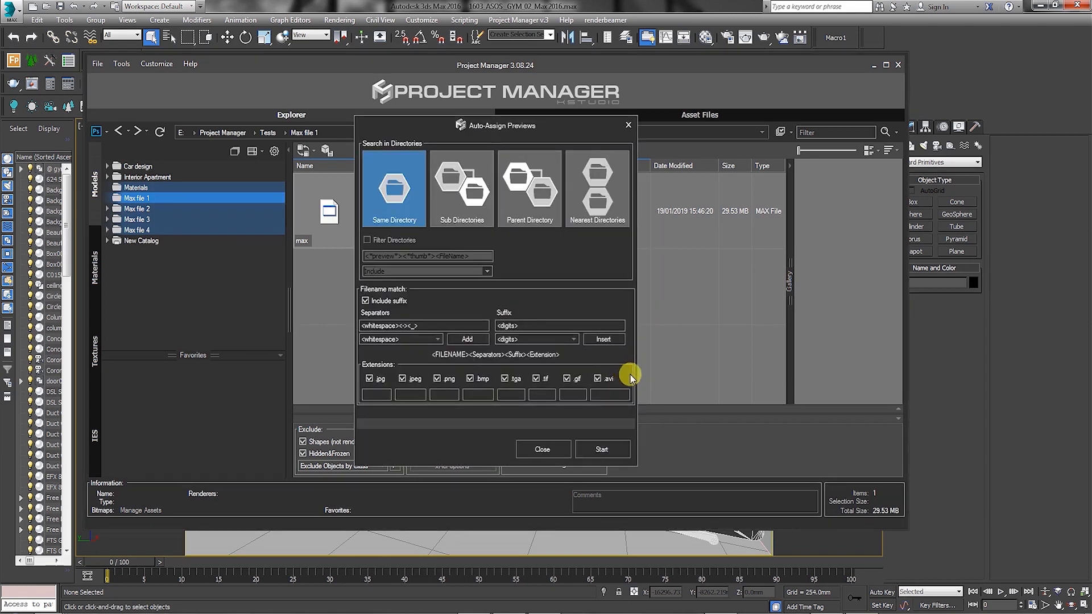
mouse_move(418, 287)
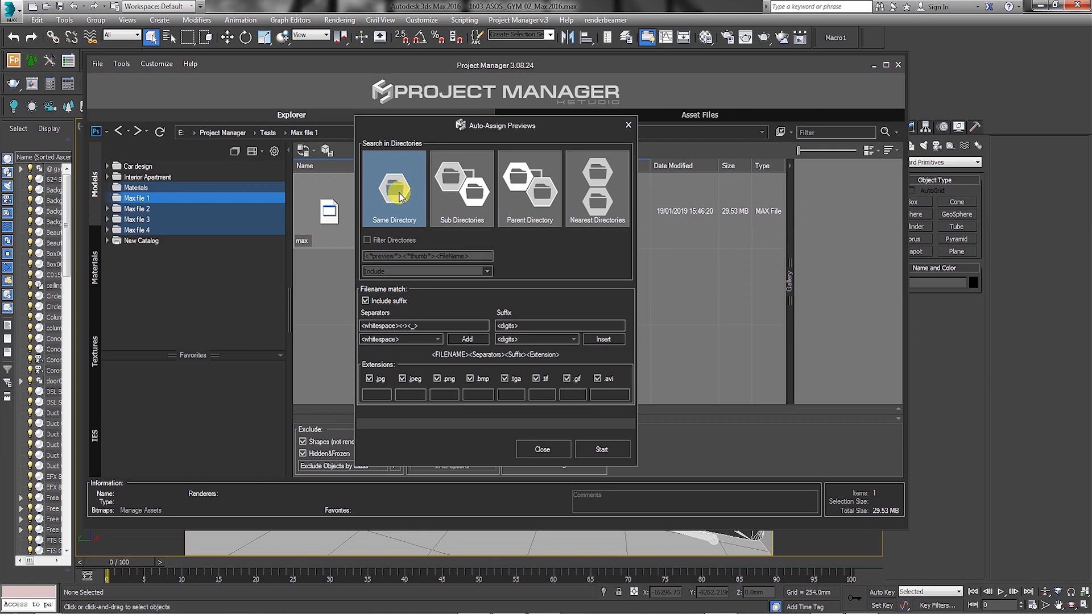
Enable Same, Sub, Parent and Nearest Directories and start assigning JPEG previews
click(461, 188)
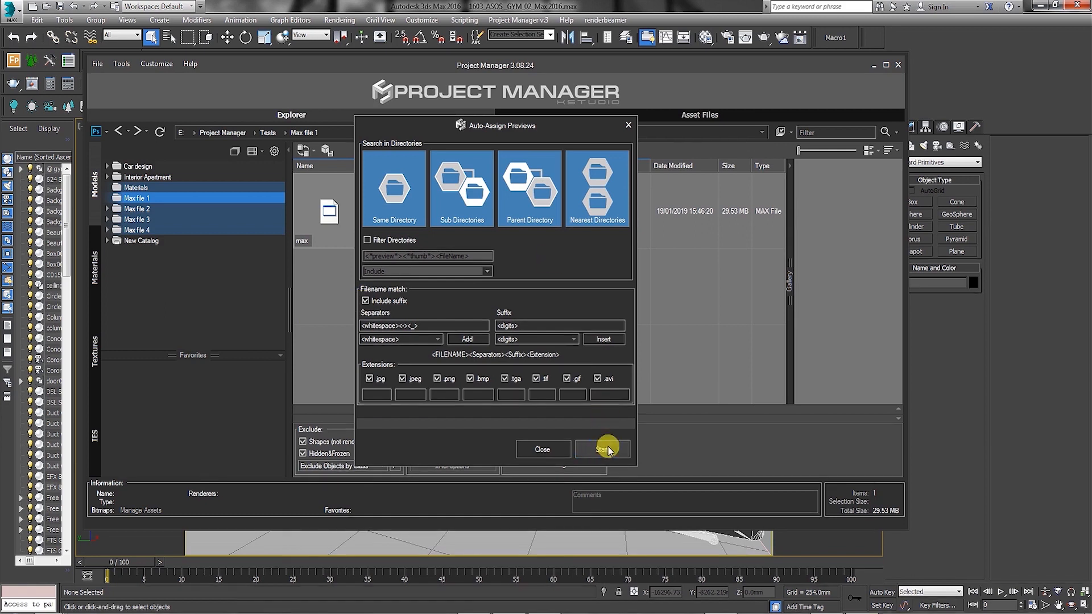
click(602, 449)
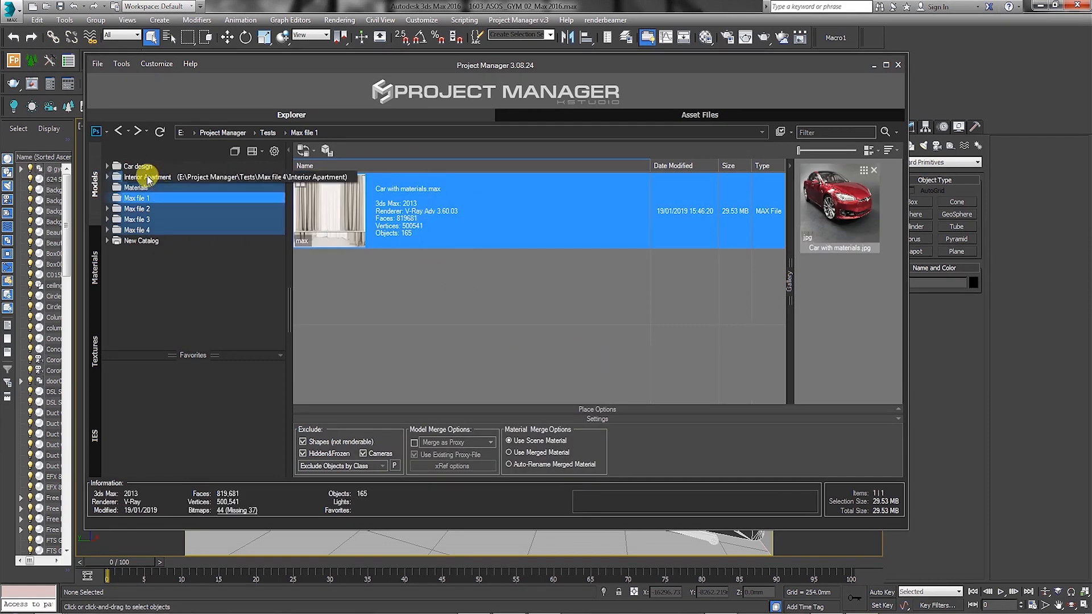
Check the Materials images and the car and aluminium scene previews, then switch to Materials browsing
click(137, 188)
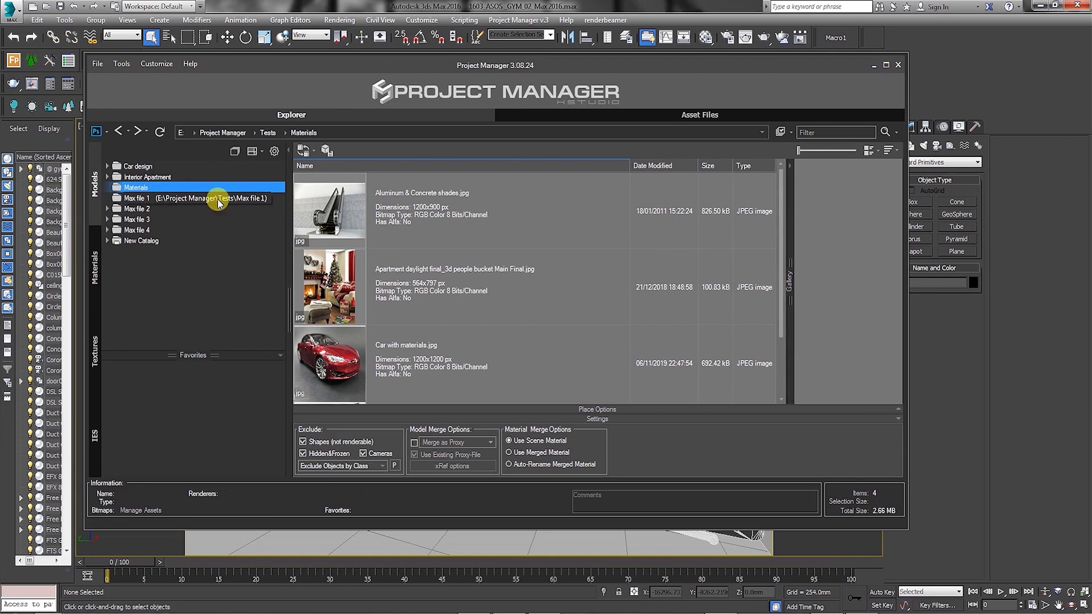
click(136, 198)
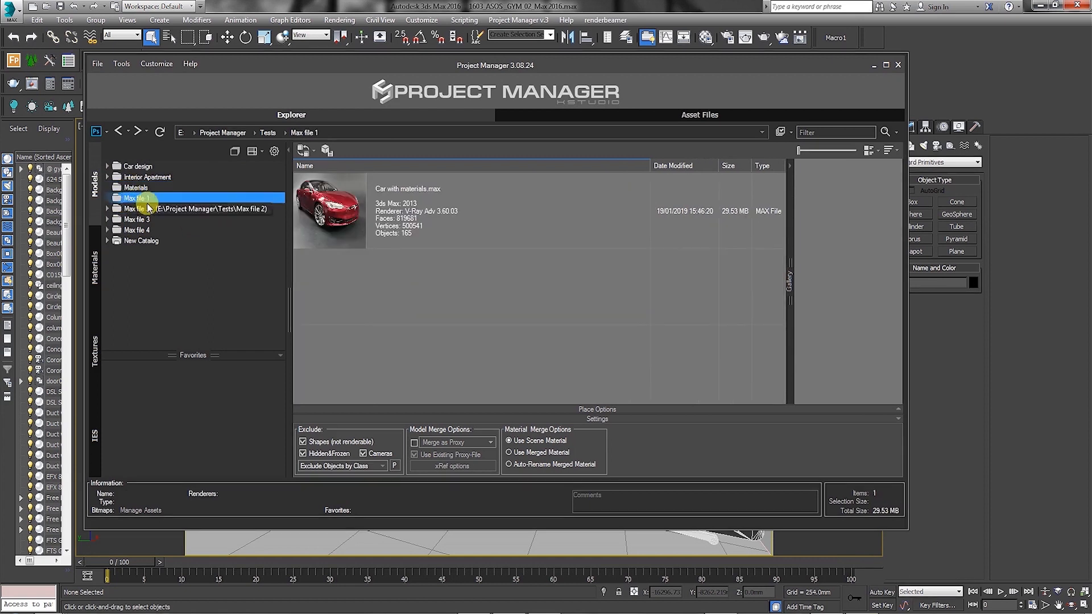
click(138, 208)
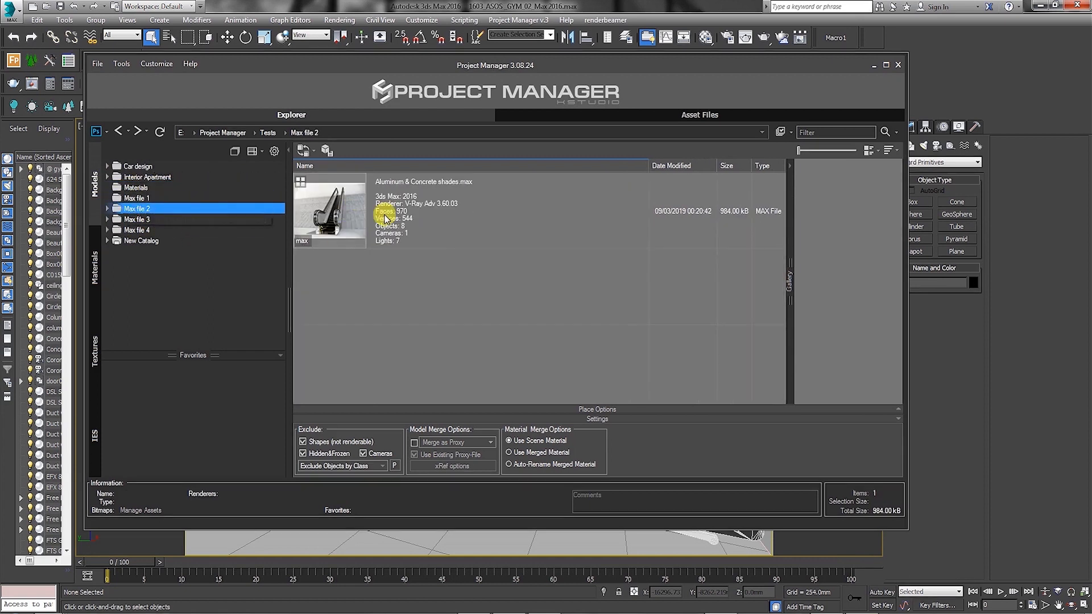
click(95, 283)
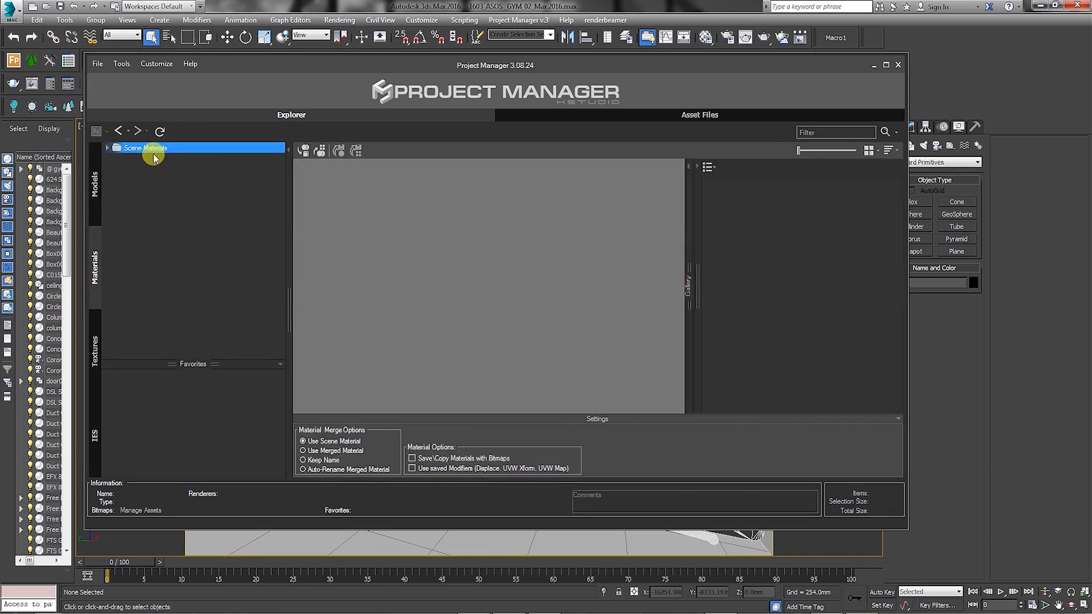
Browse Scene Materials, expand the Material Library and show the gym library's materials
click(106, 148)
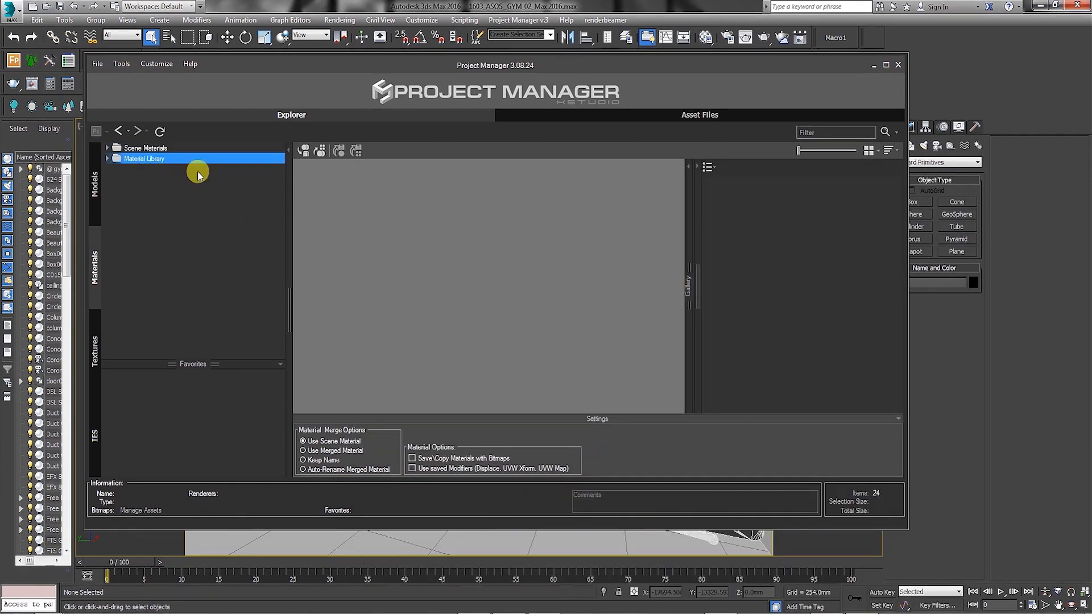
click(107, 158)
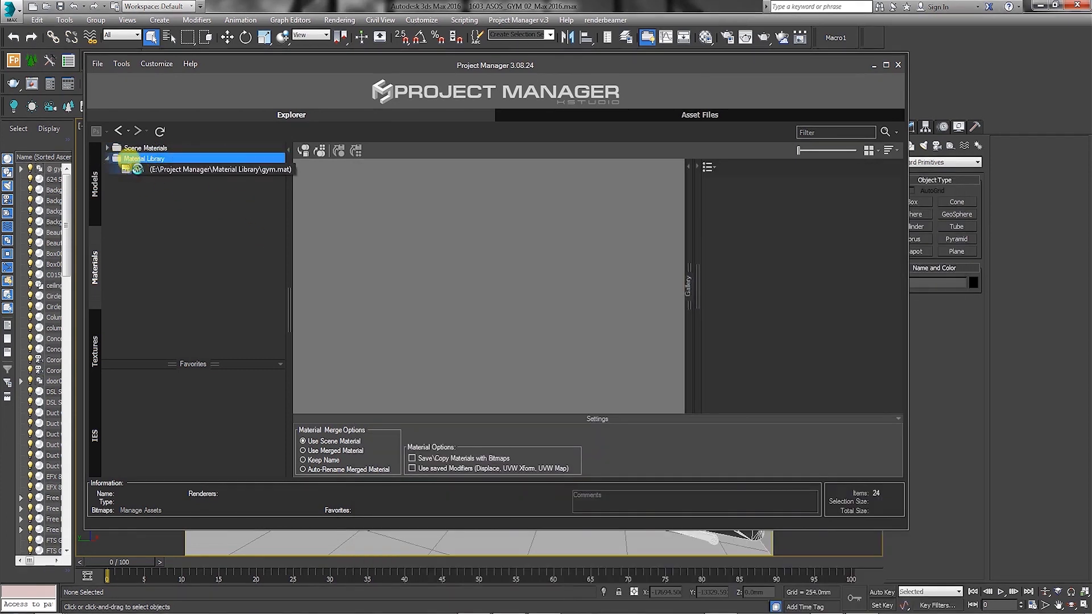
click(137, 169)
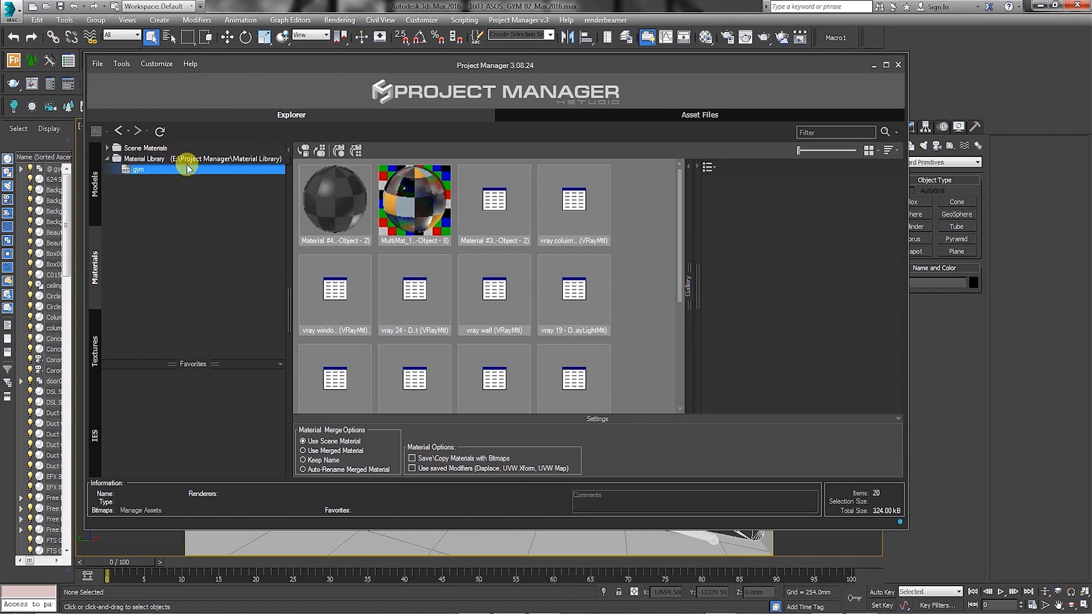
Return to Scene Materials, then reselect the gym library to view its materials as thumbnails
click(144, 148)
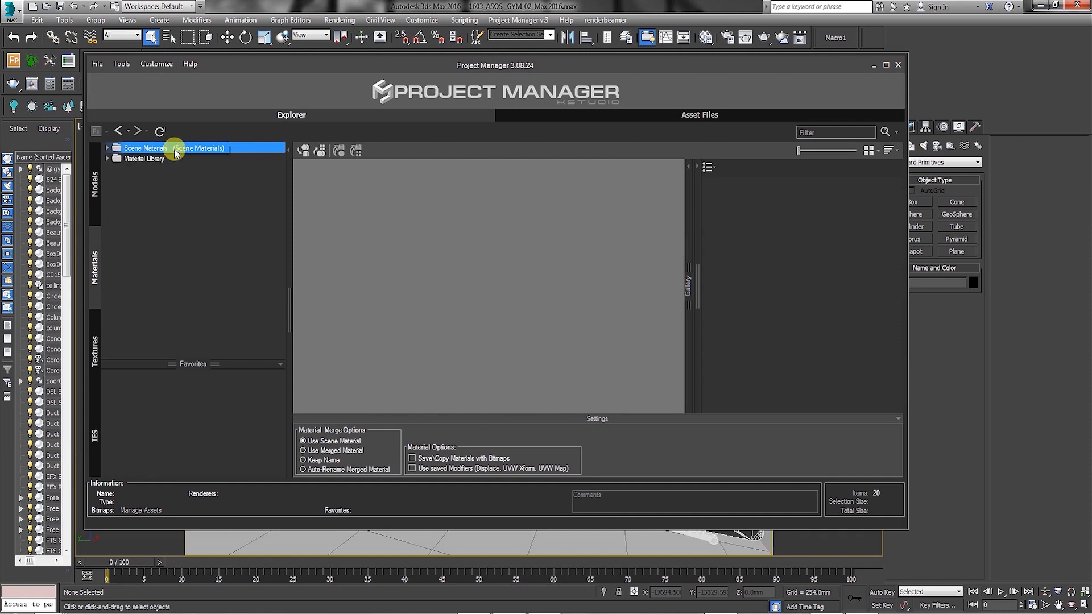
right_click(144, 158)
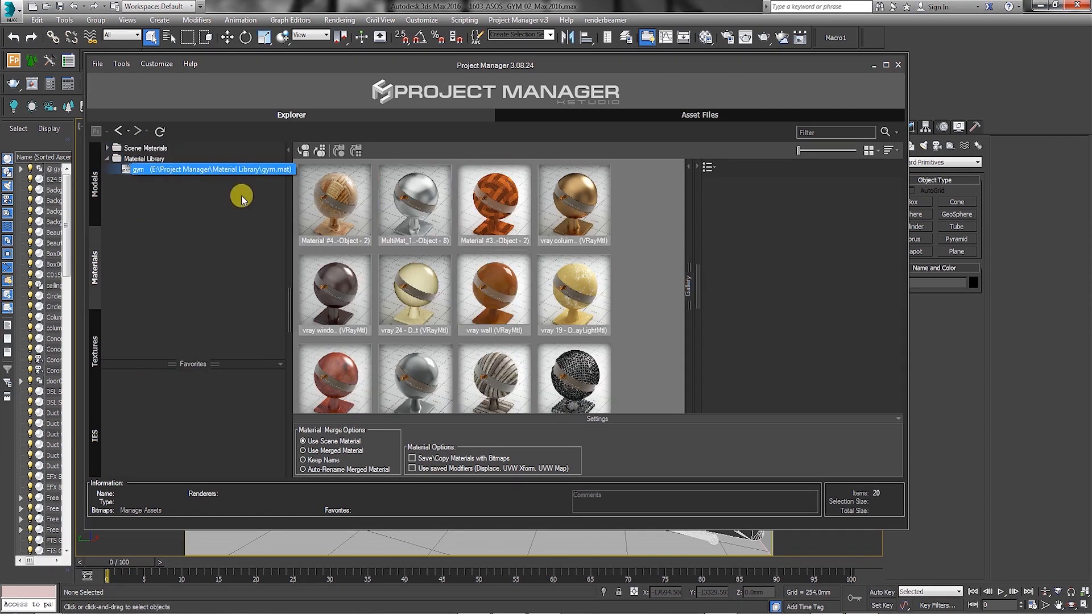
click(137, 169)
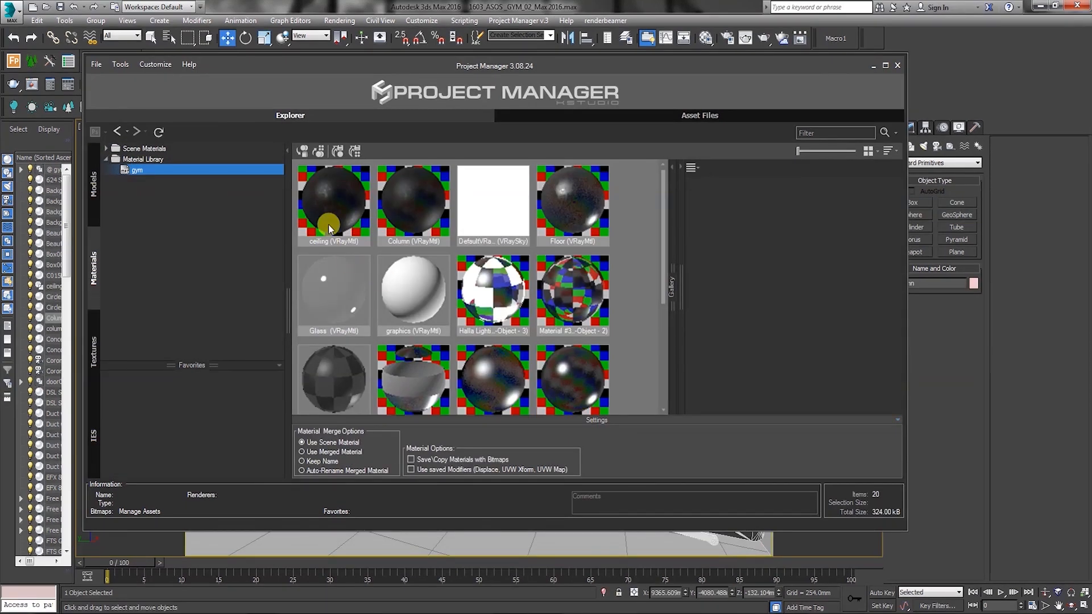
Render fresh thumbnails for the selected ceiling and Column materials via Thumbnail > Render Thumbnail(s)
click(333, 200)
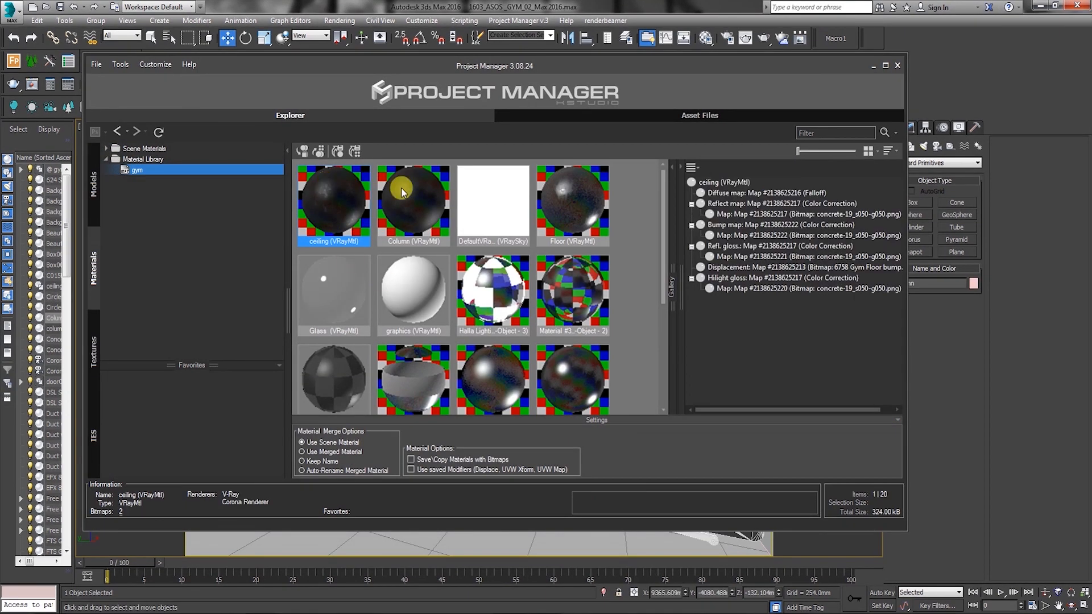
right_click(412, 203)
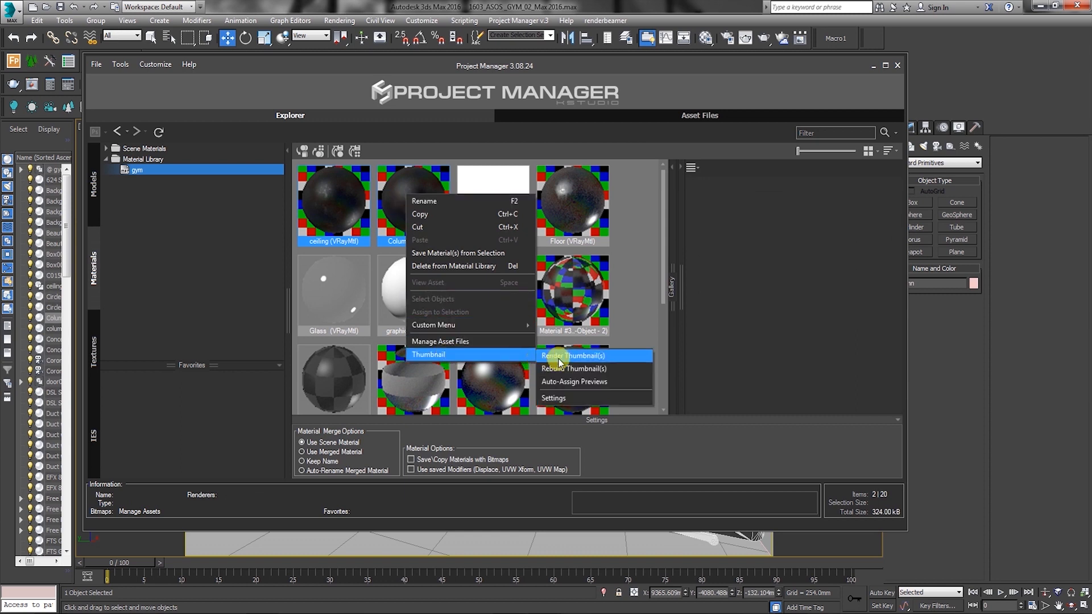
click(577, 355)
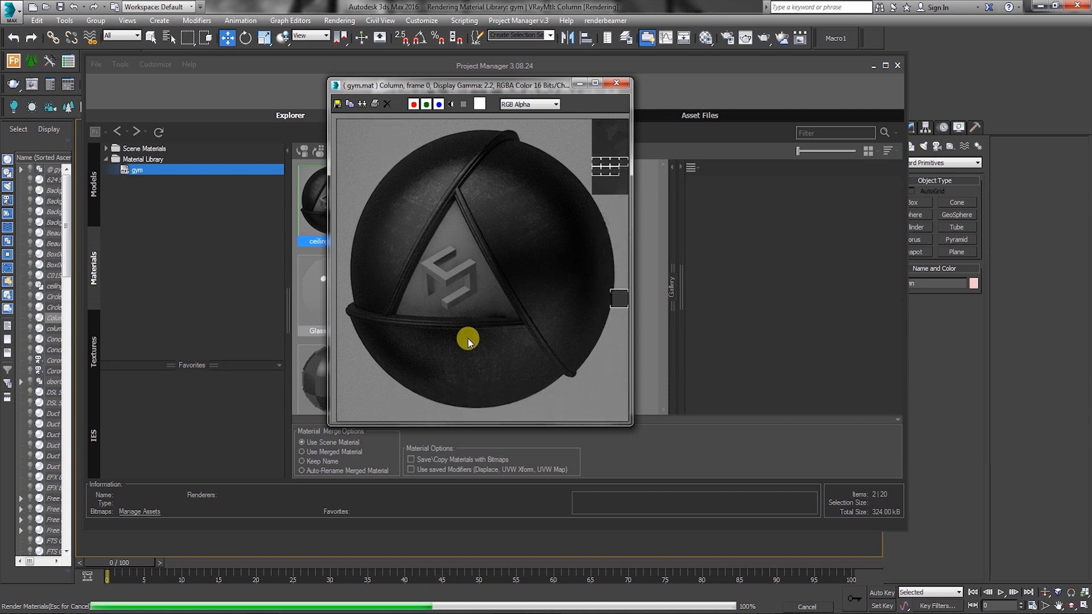
click(616, 83)
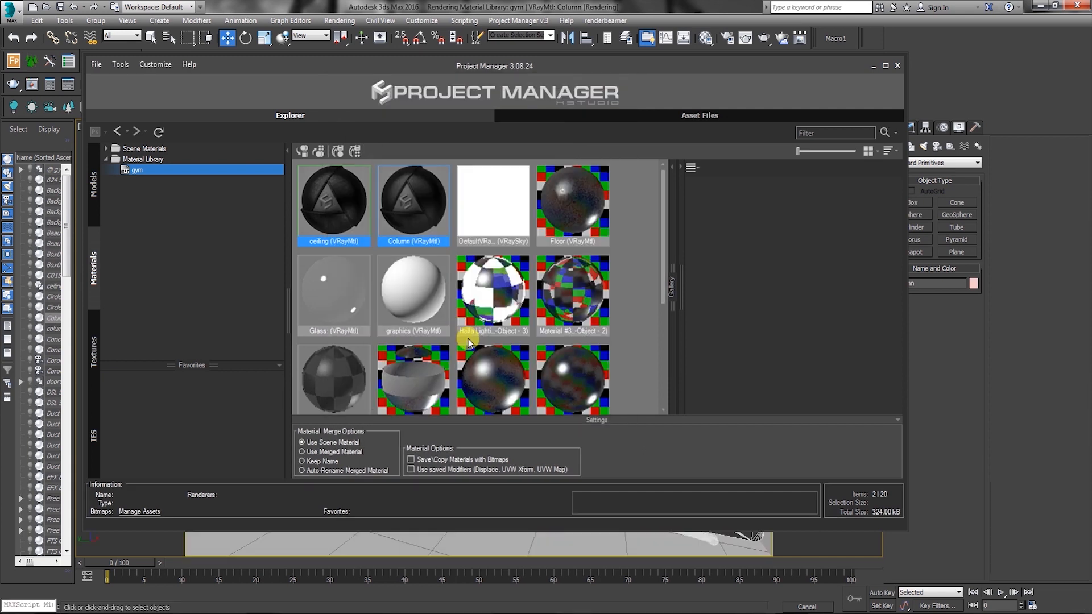